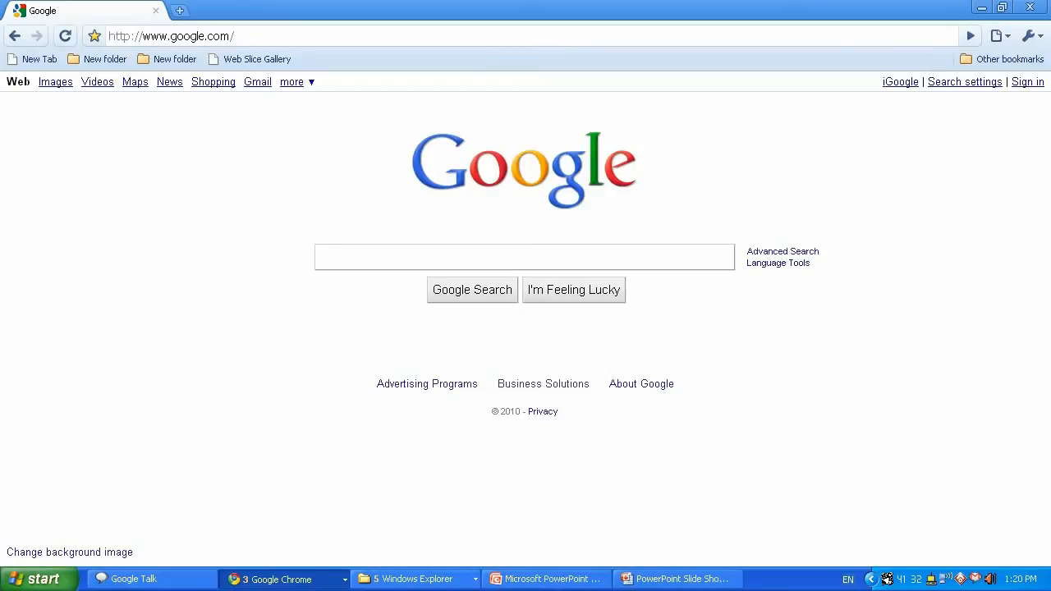
Step: Google 'ati catalyst driver download' to find AMD's driver page
click(524, 256)
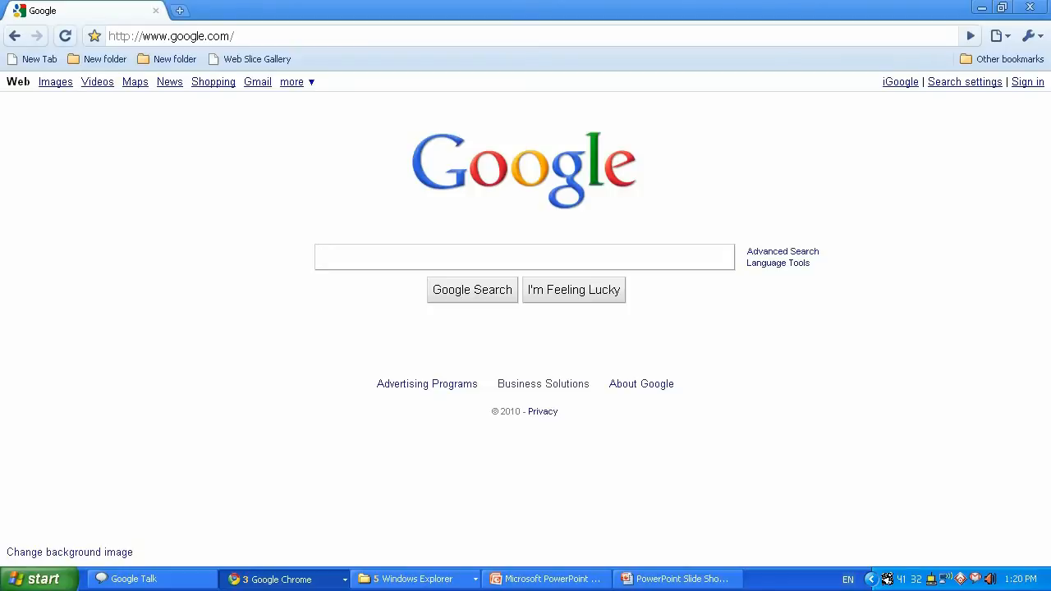
text(ati catalyst drive)
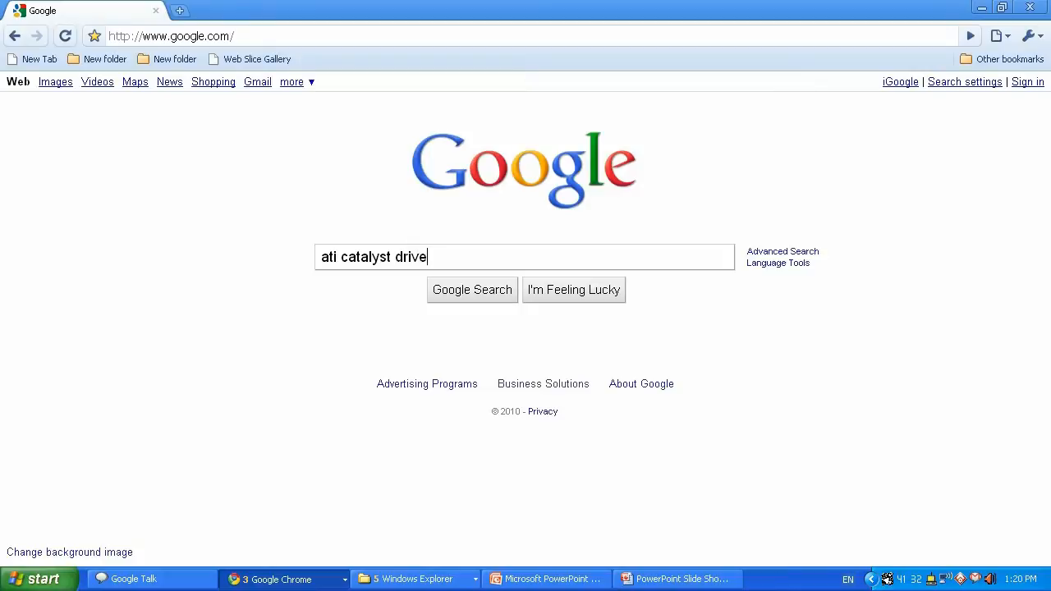
text(r download)
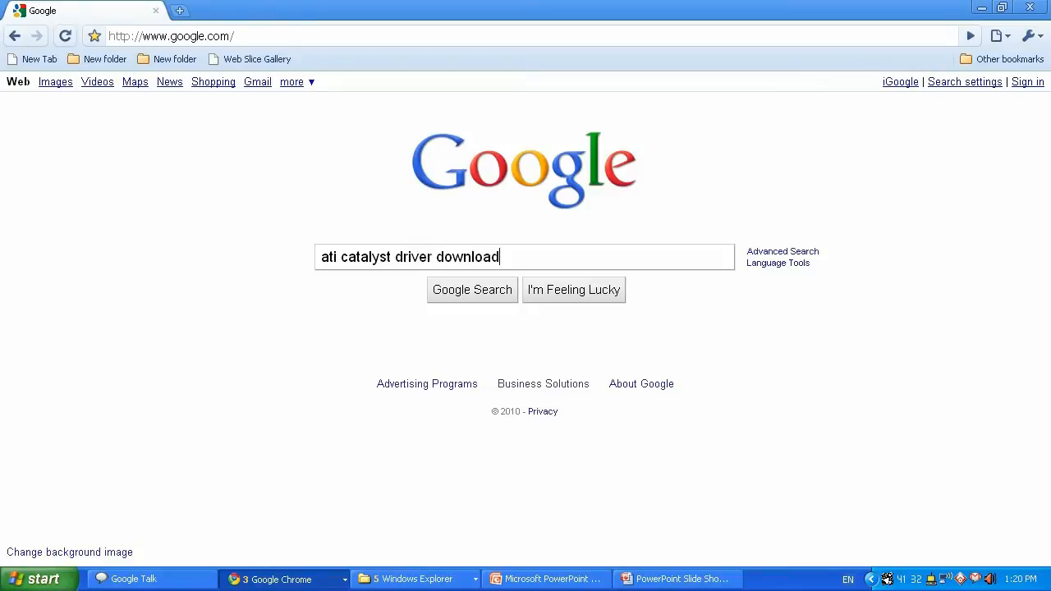
click(473, 289)
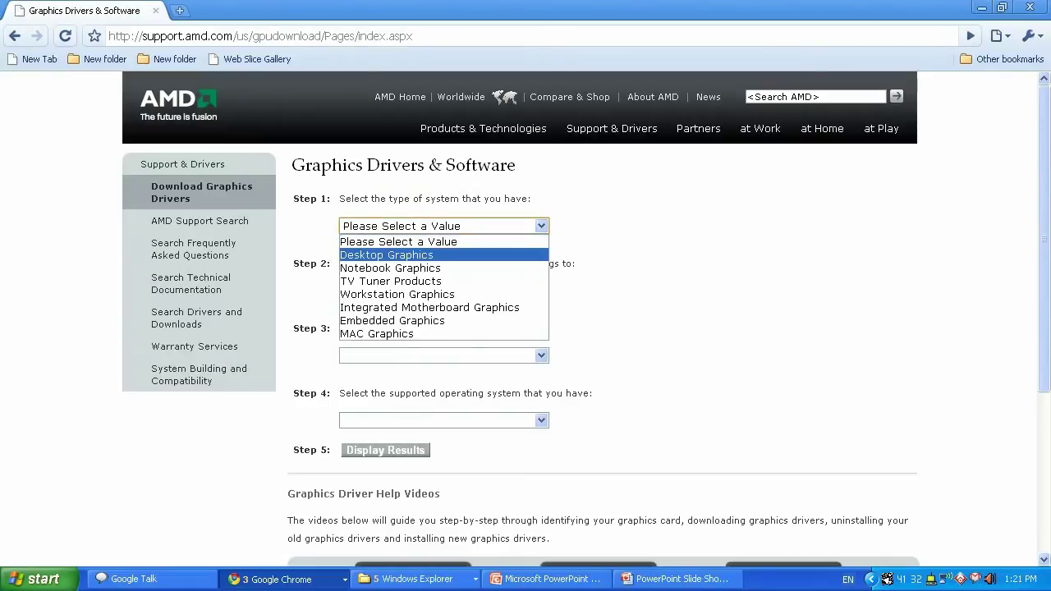
Step: Look up Radeon HD 5xxx Series PCIe drivers for Windows XP 32-bit on AMD Support
click(386, 255)
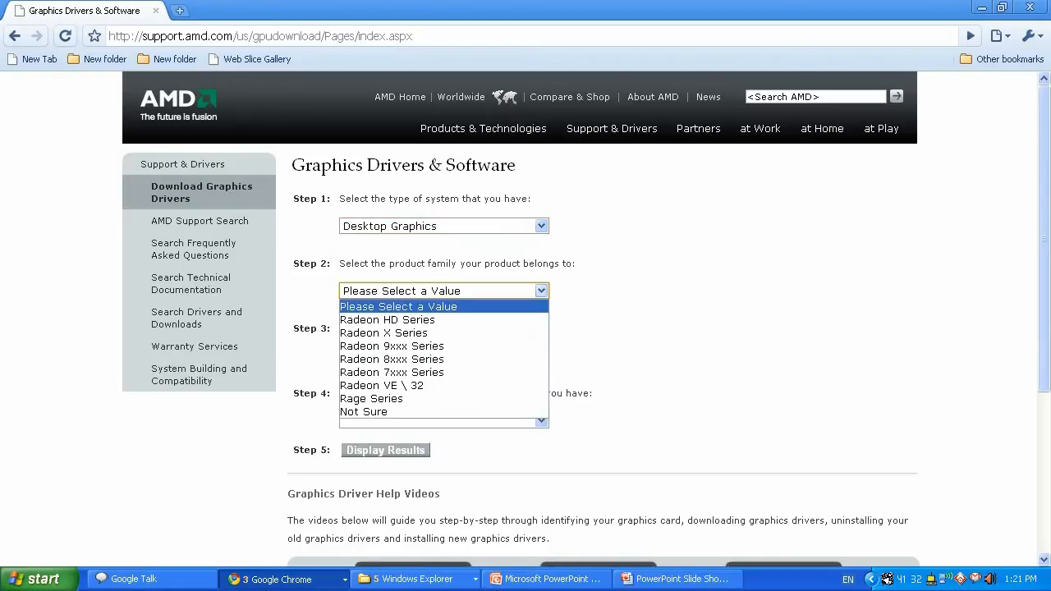
click(387, 319)
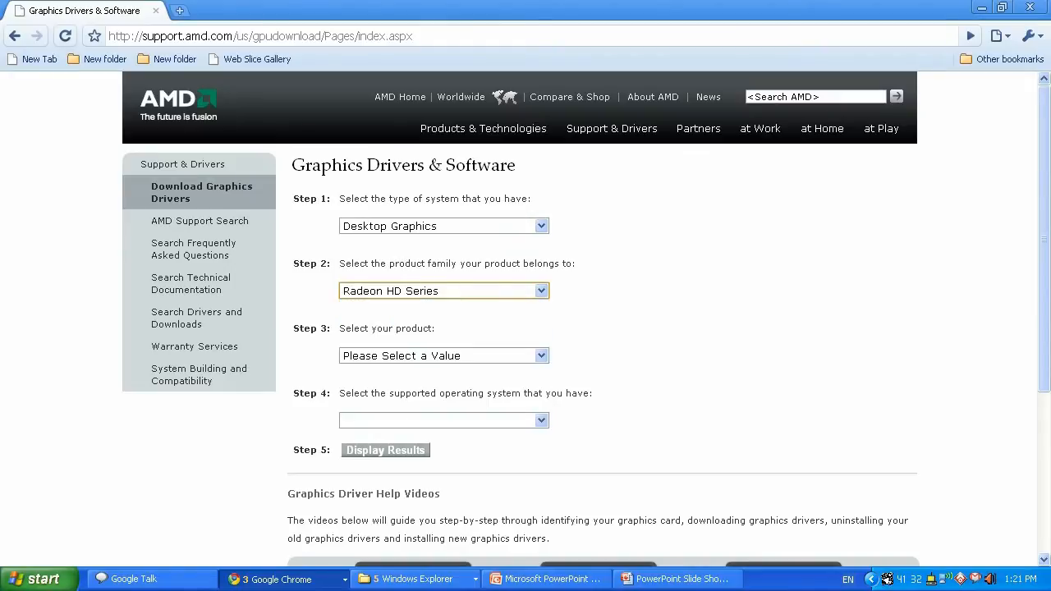
click(443, 356)
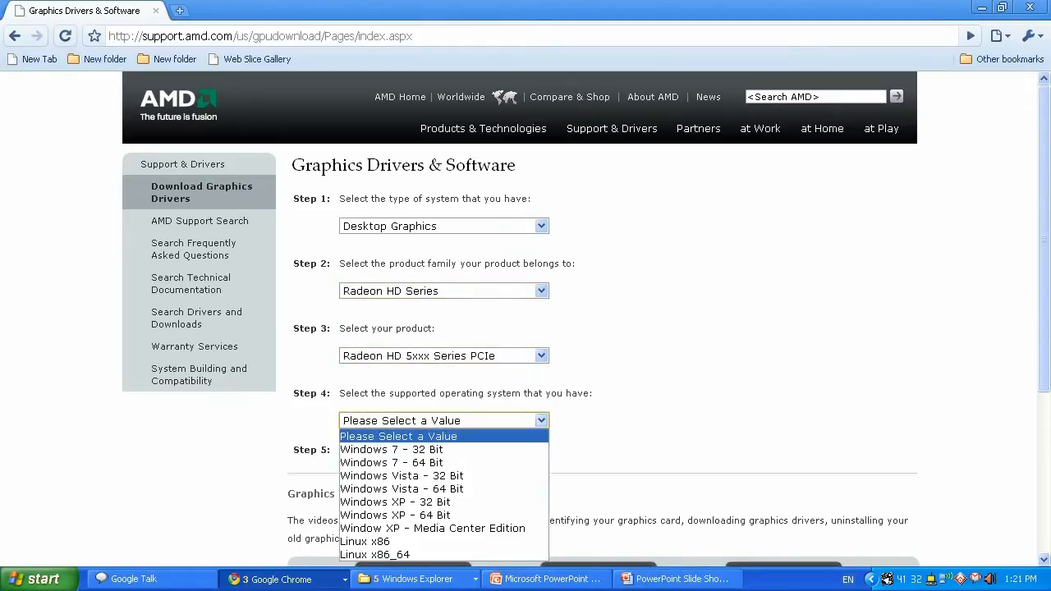
click(385, 502)
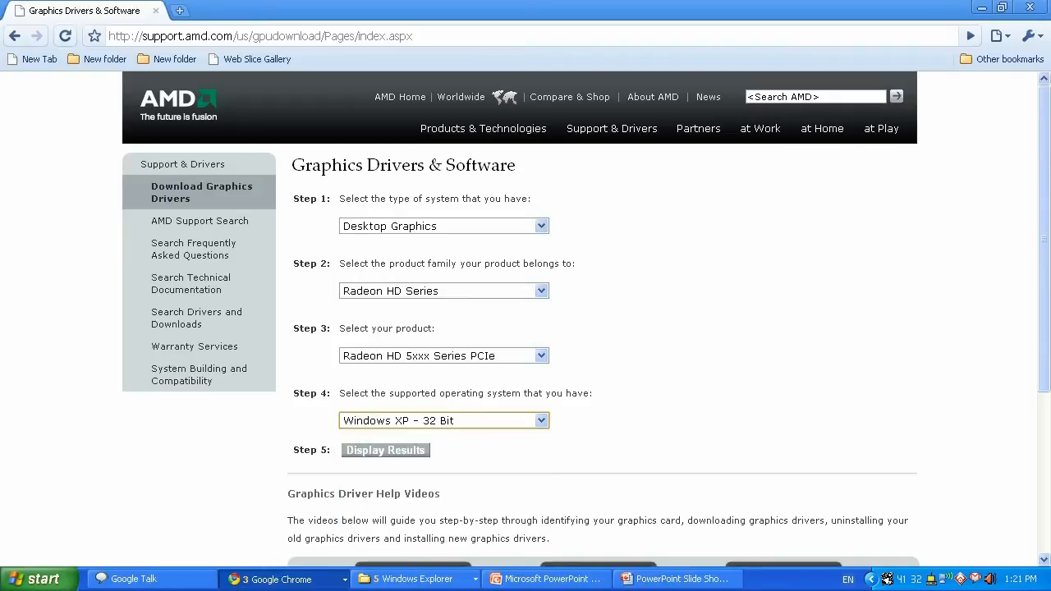
click(385, 450)
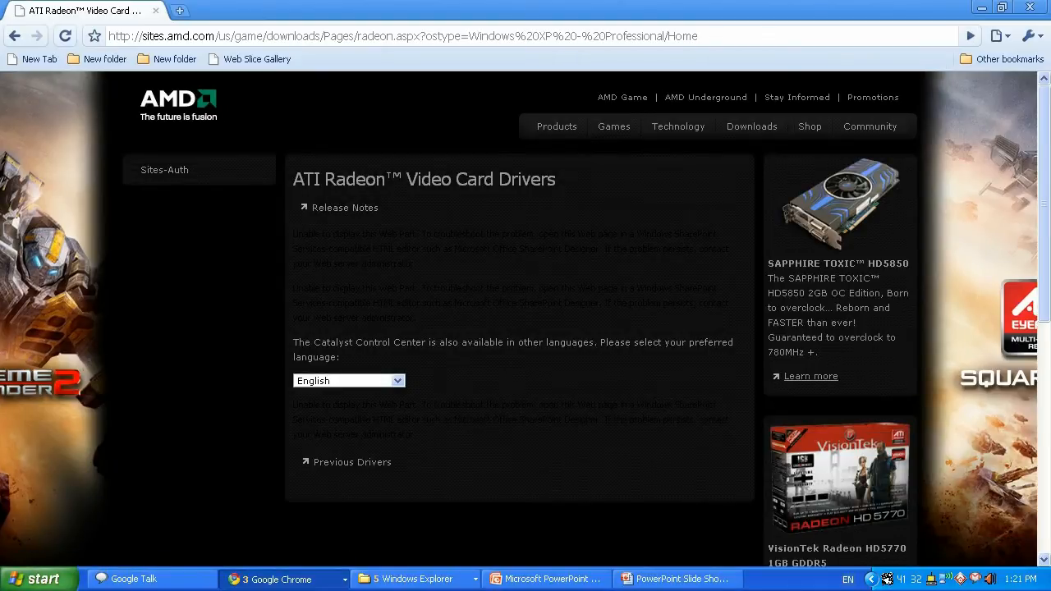
scroll(down, 3)
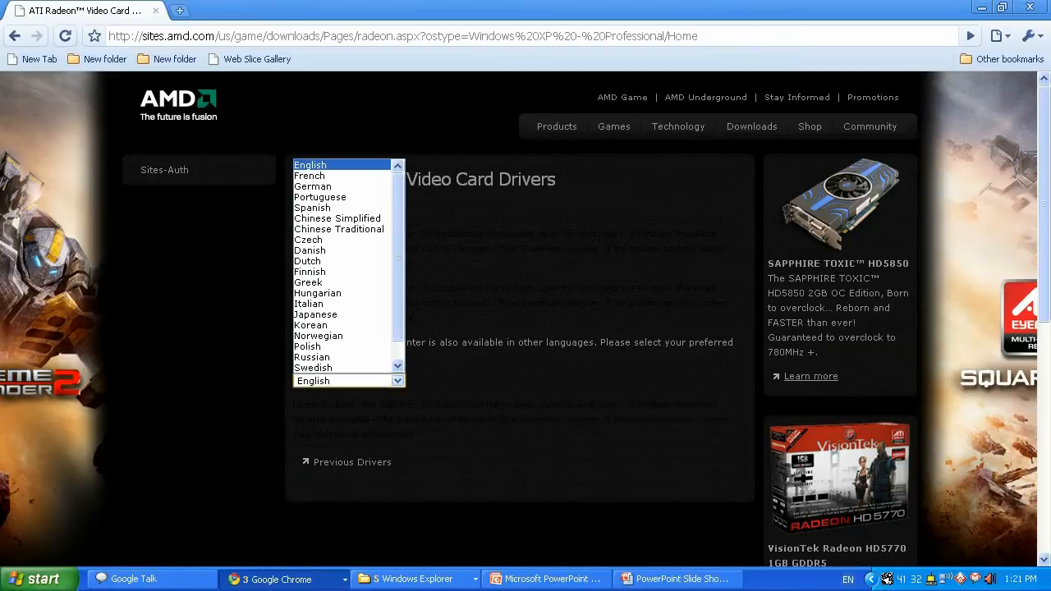
click(309, 165)
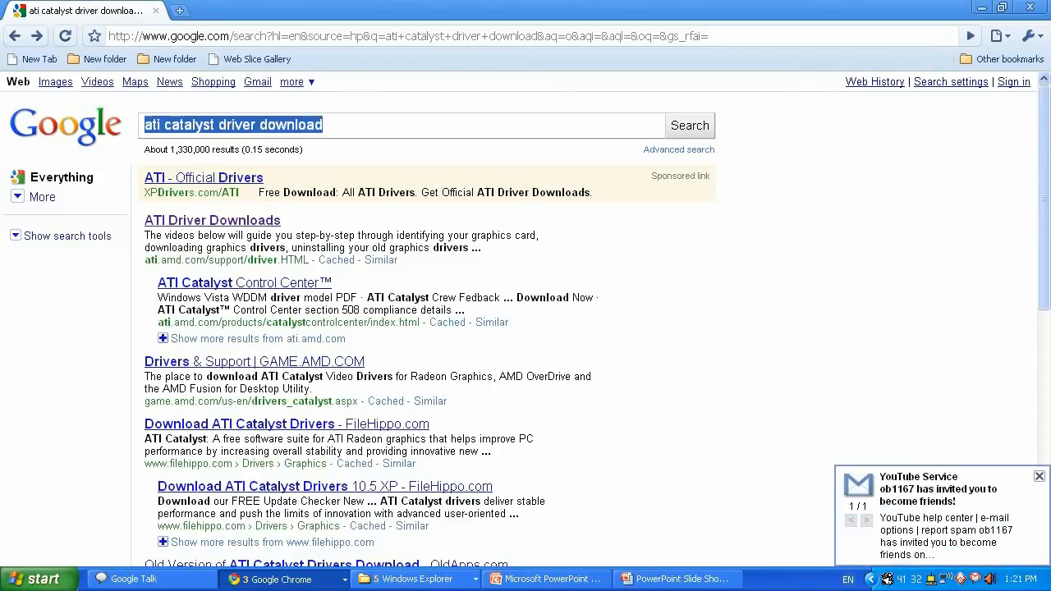
mouse_move(489, 141)
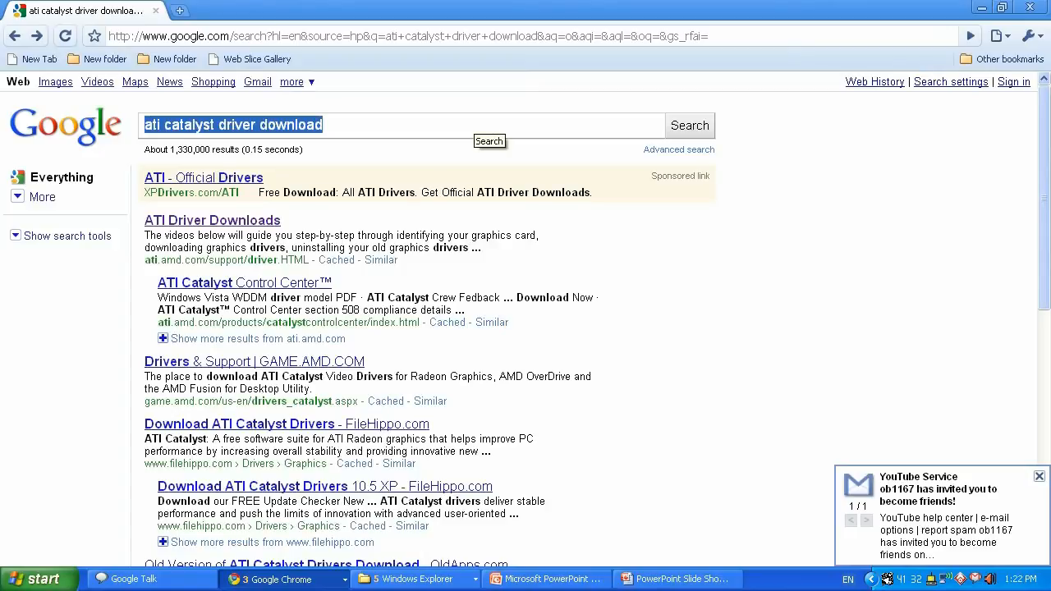
Step: Search 'gpu-z download' and open the techPowerUp GPU-Z result
text(gpu-z)
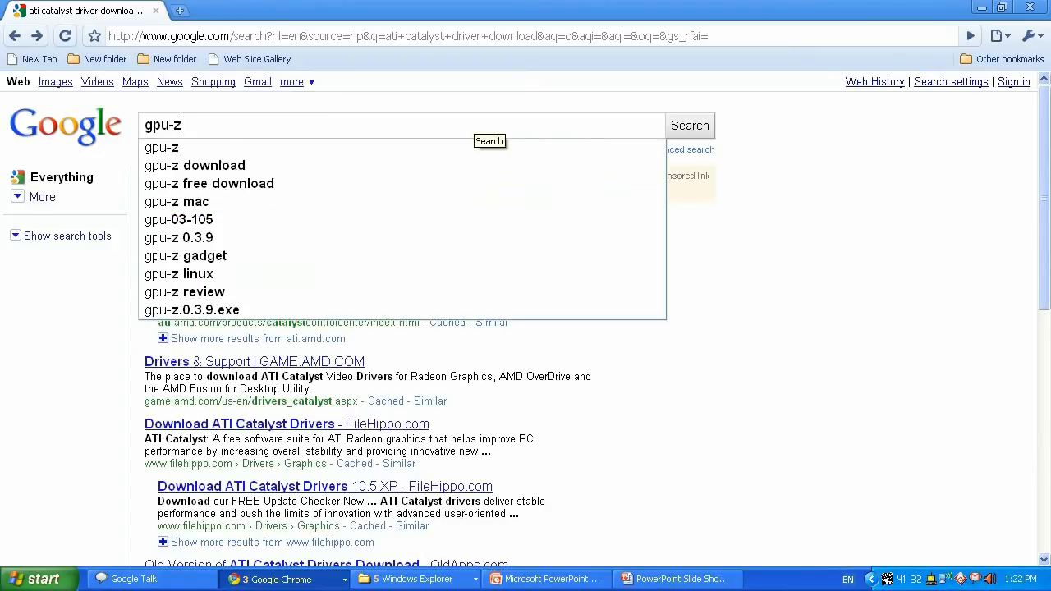
click(690, 125)
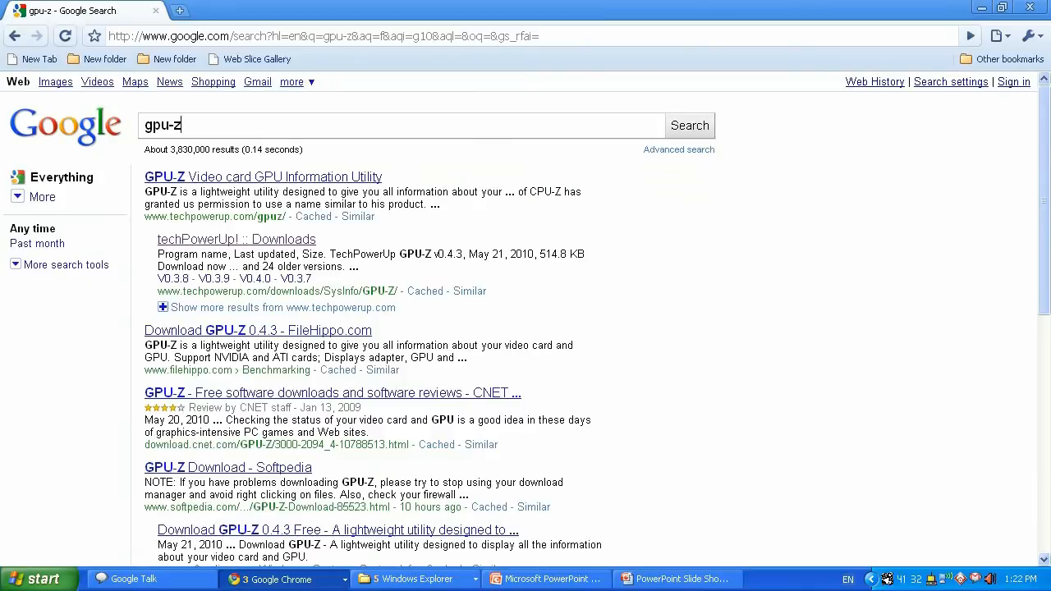
text(download)
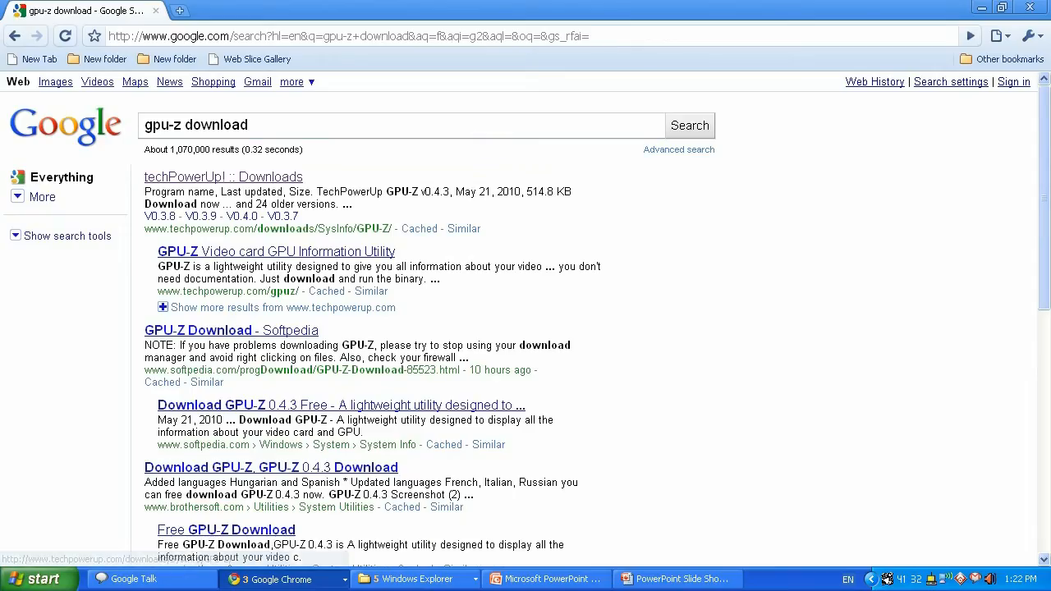
click(223, 177)
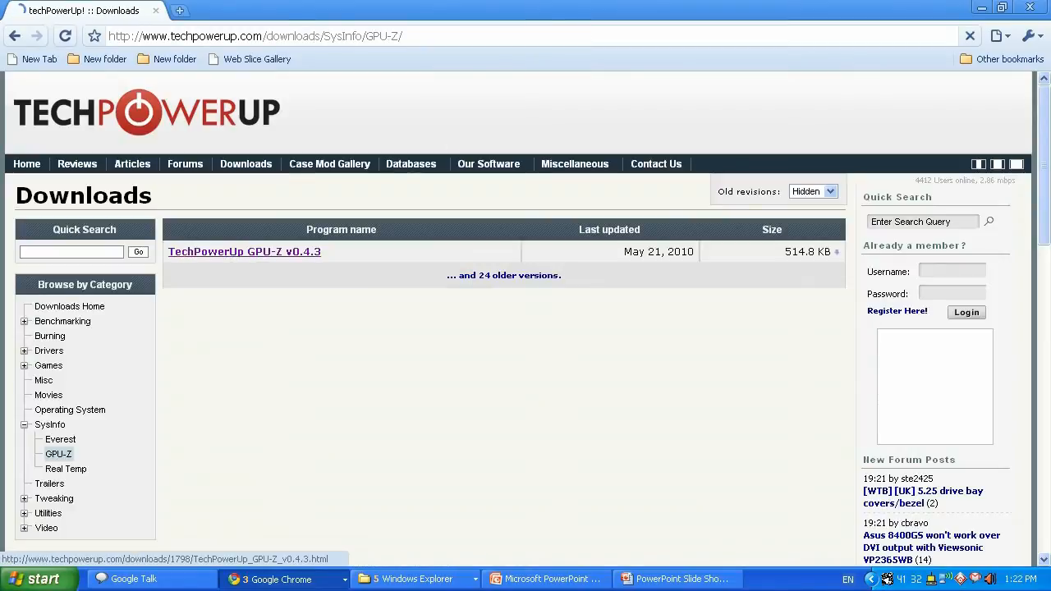
Step: Download GPU-Z v0.4.3 from the techPowerUp US-3 mirror
click(244, 252)
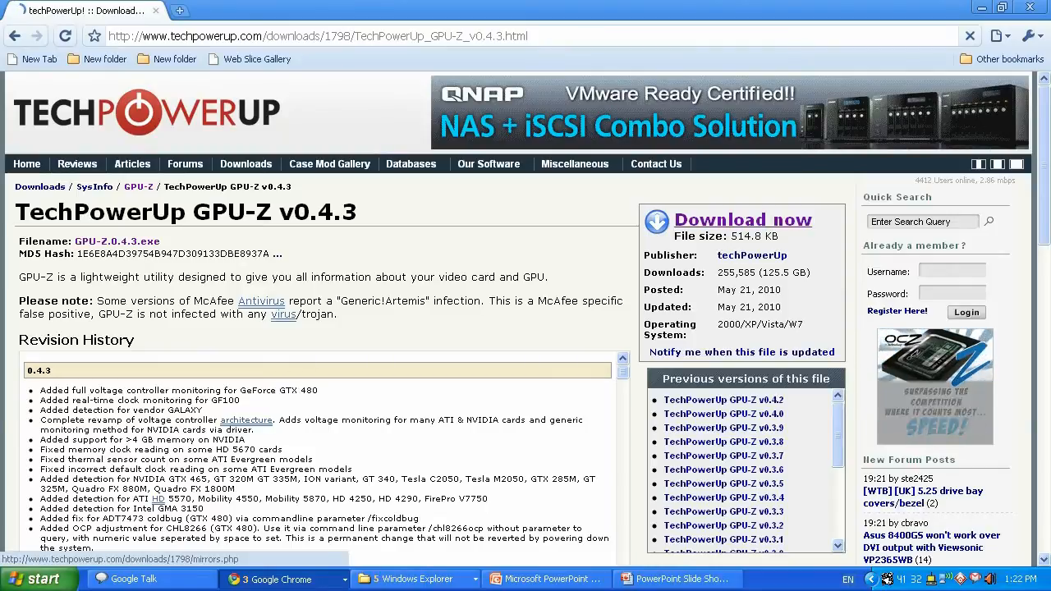
click(743, 220)
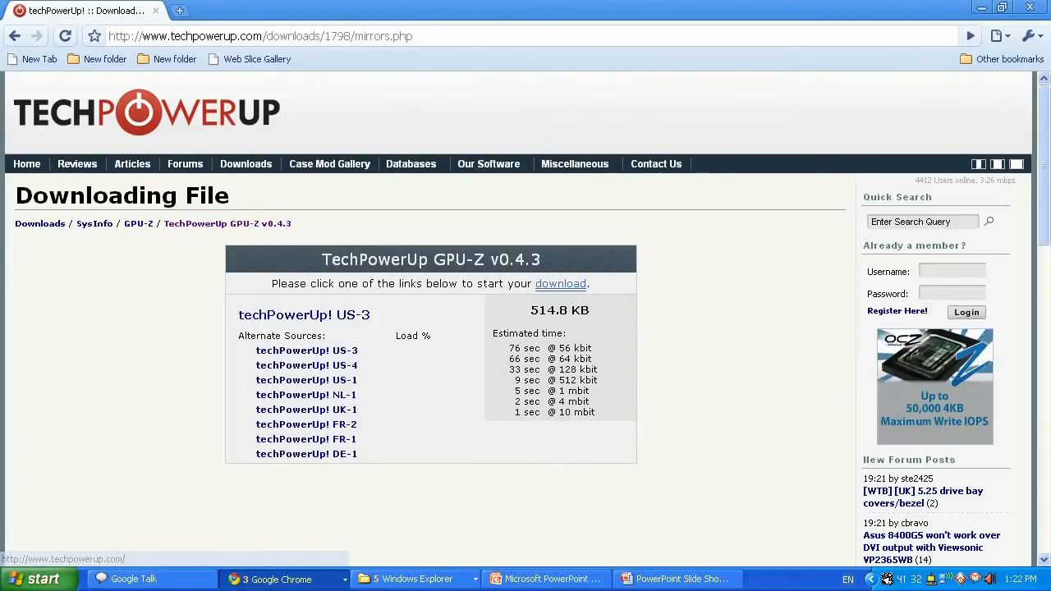
click(303, 315)
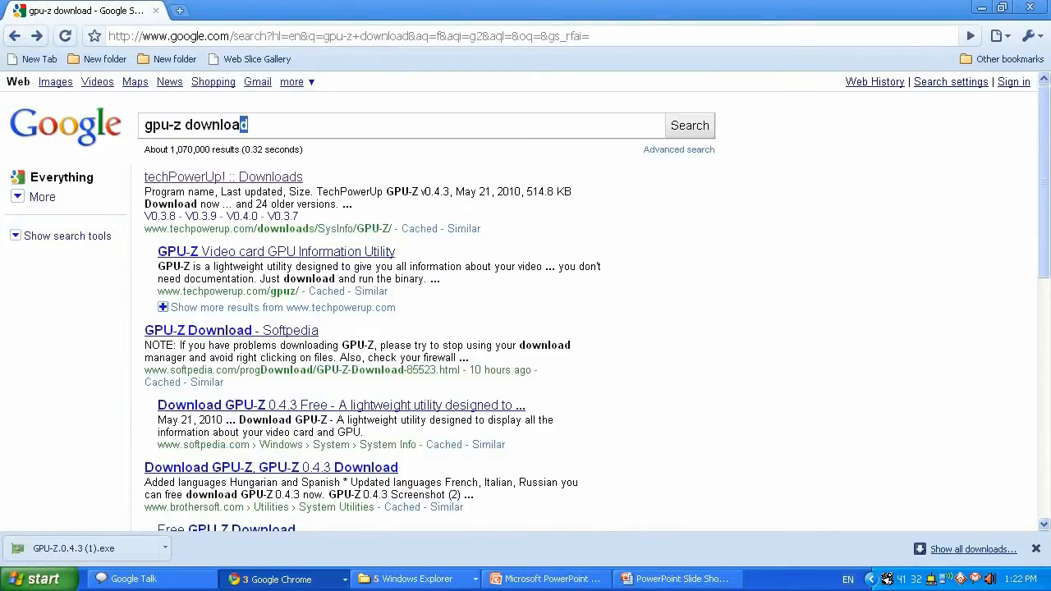
Step: Search 'ati tray tools', view Guru3D's ATI Tray Tools 1.6.9.1481 page, then go back
double_click(161, 125)
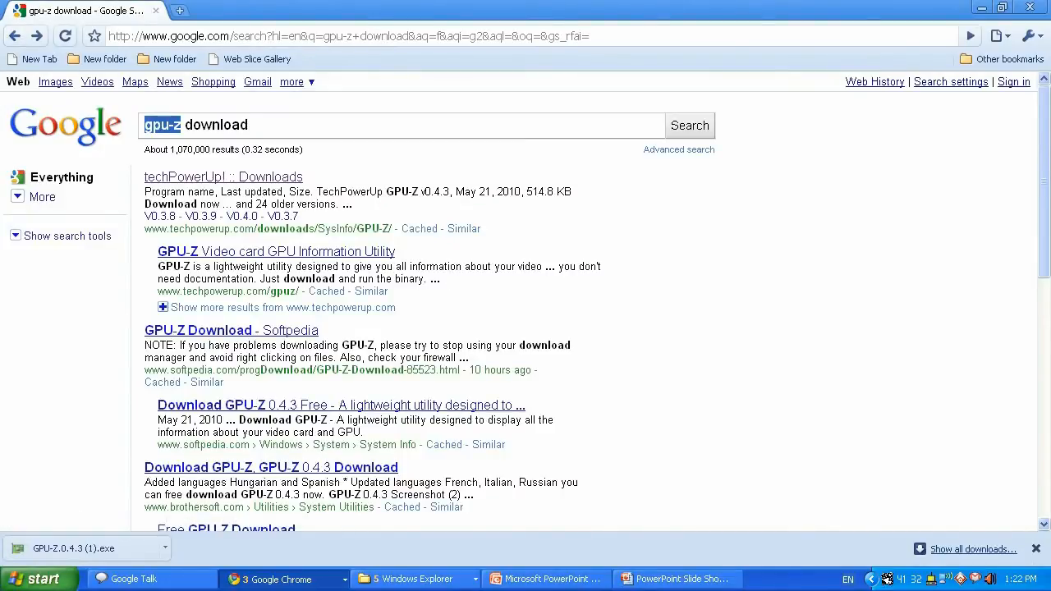
text(ati tray tools)
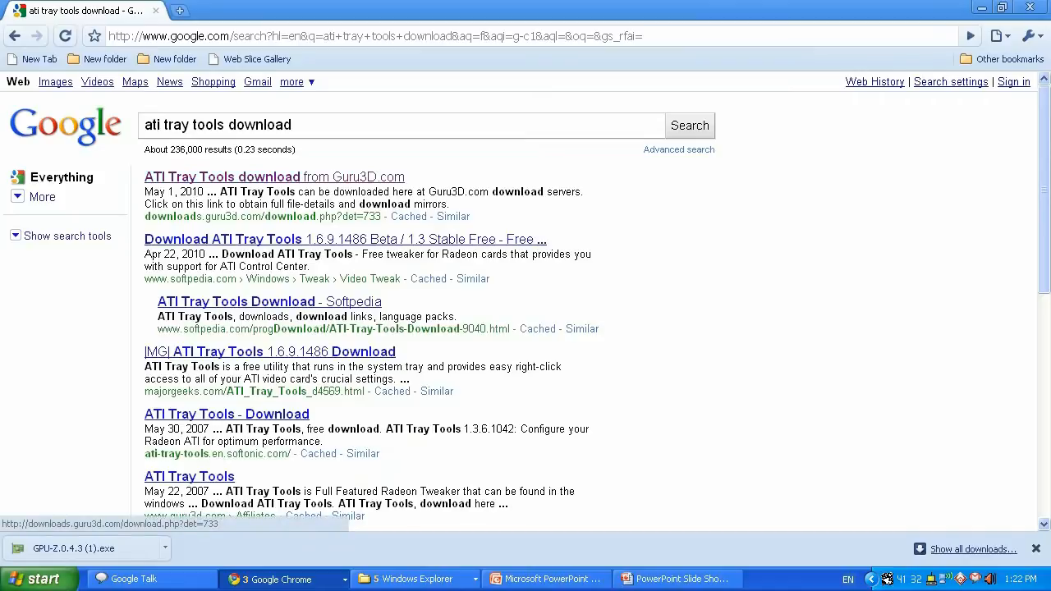
click(221, 176)
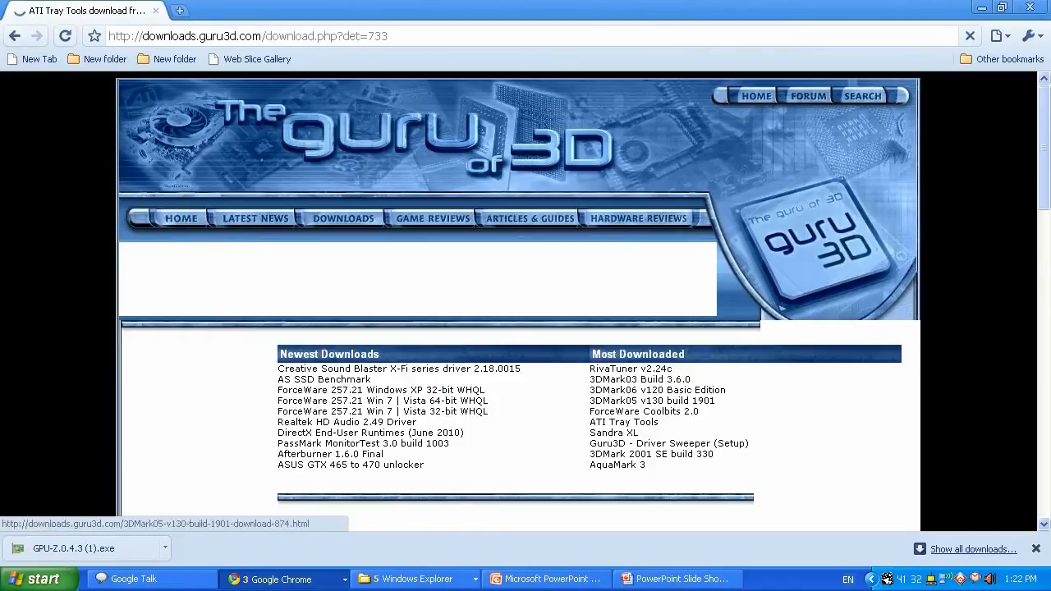
scroll(down, 3)
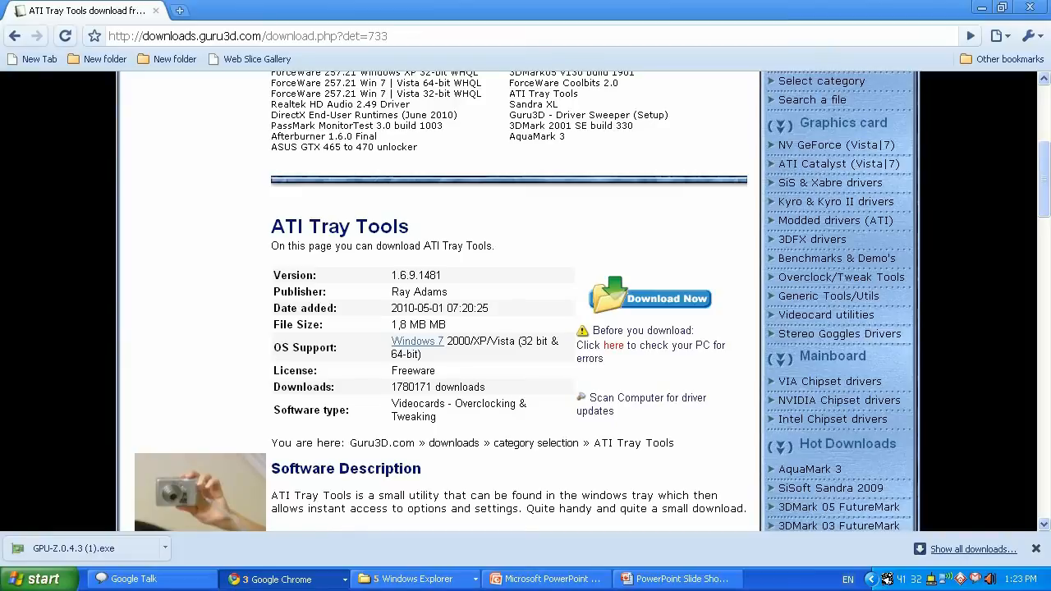
mouse_move(15, 39)
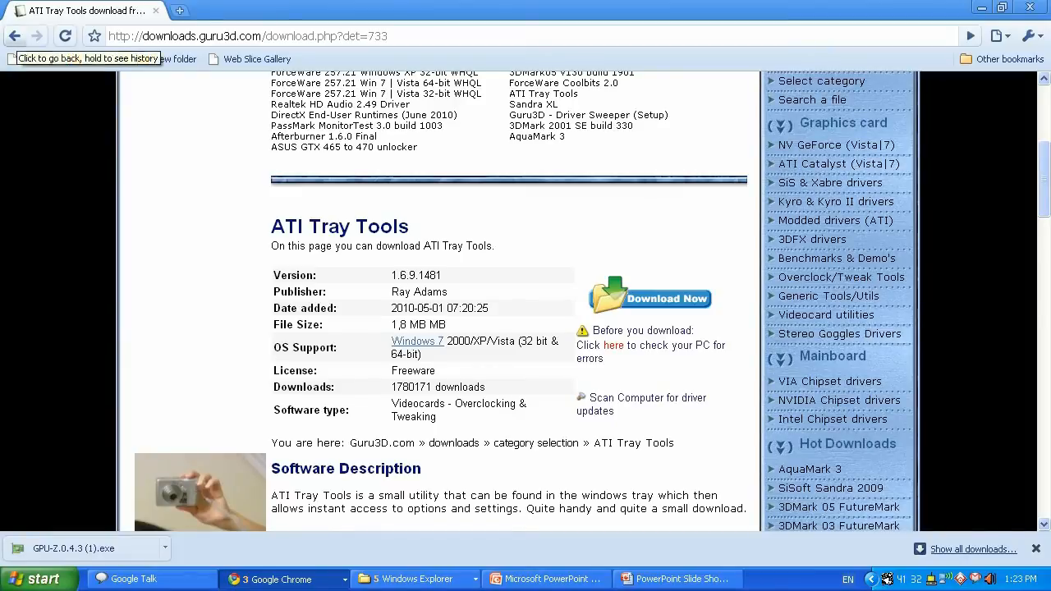
click(16, 43)
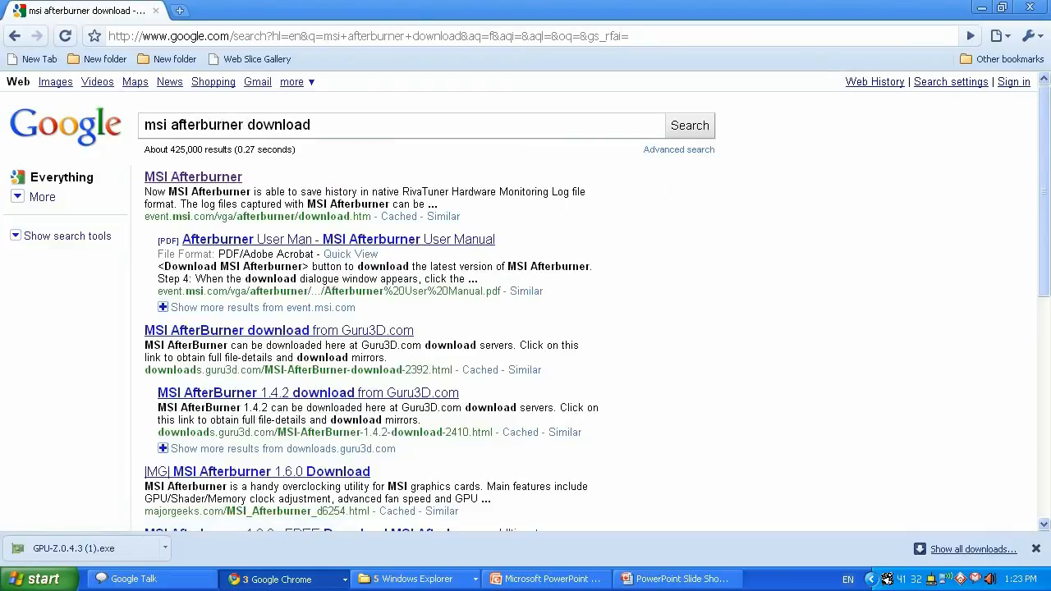
Step: Switch from Chrome to the OverclockingRadeon5750 folder window
click(193, 177)
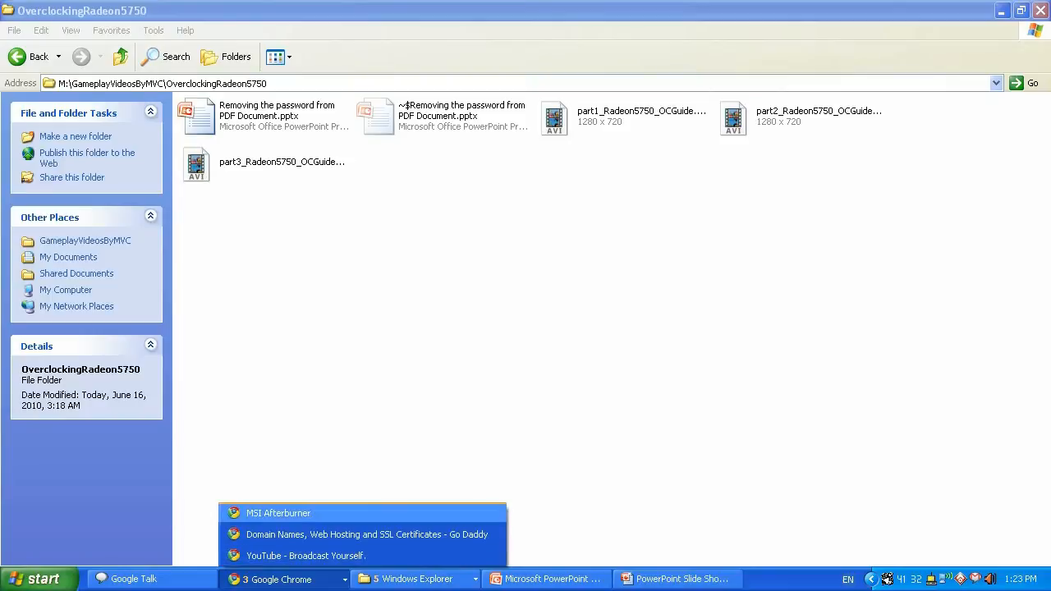
click(279, 514)
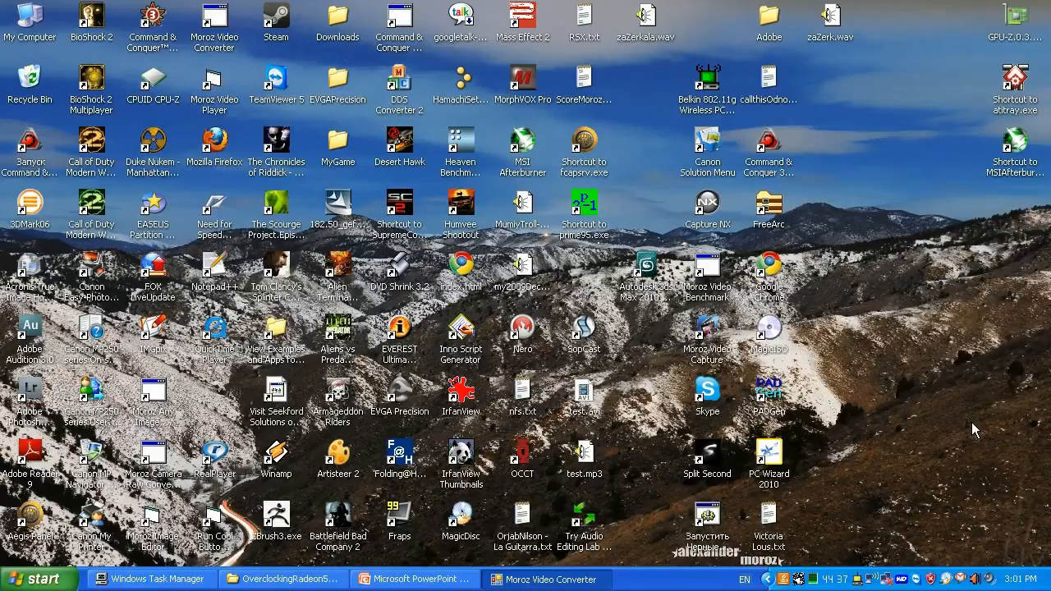
double_click(1019, 18)
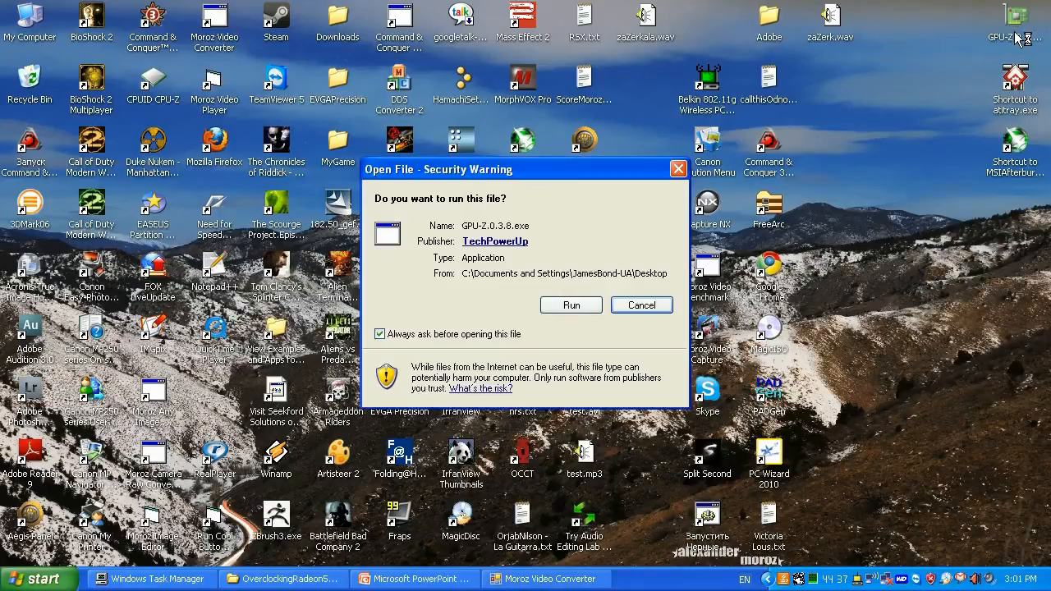
click(571, 305)
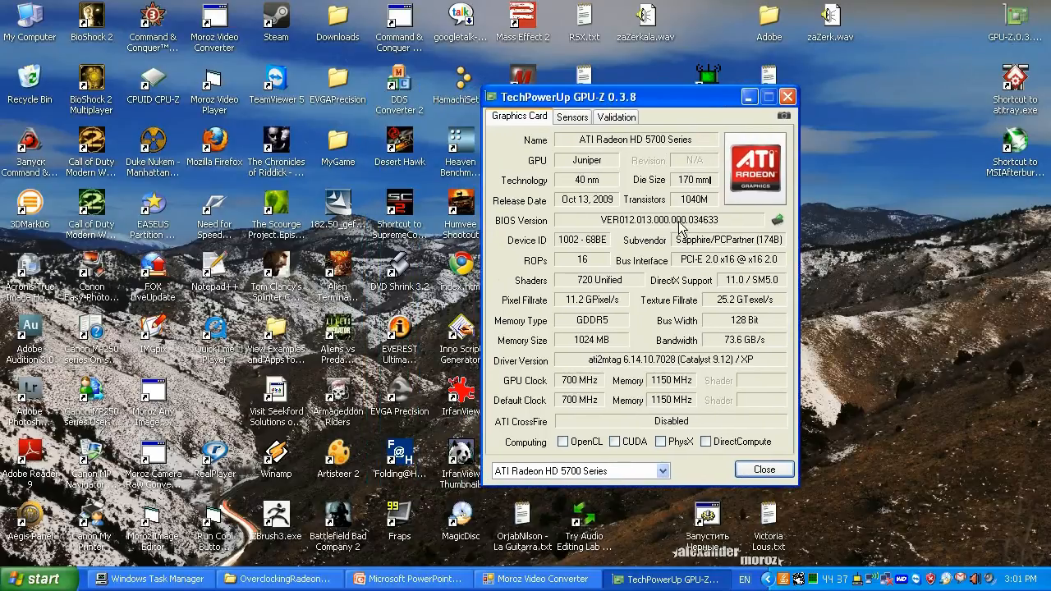
mouse_move(698, 371)
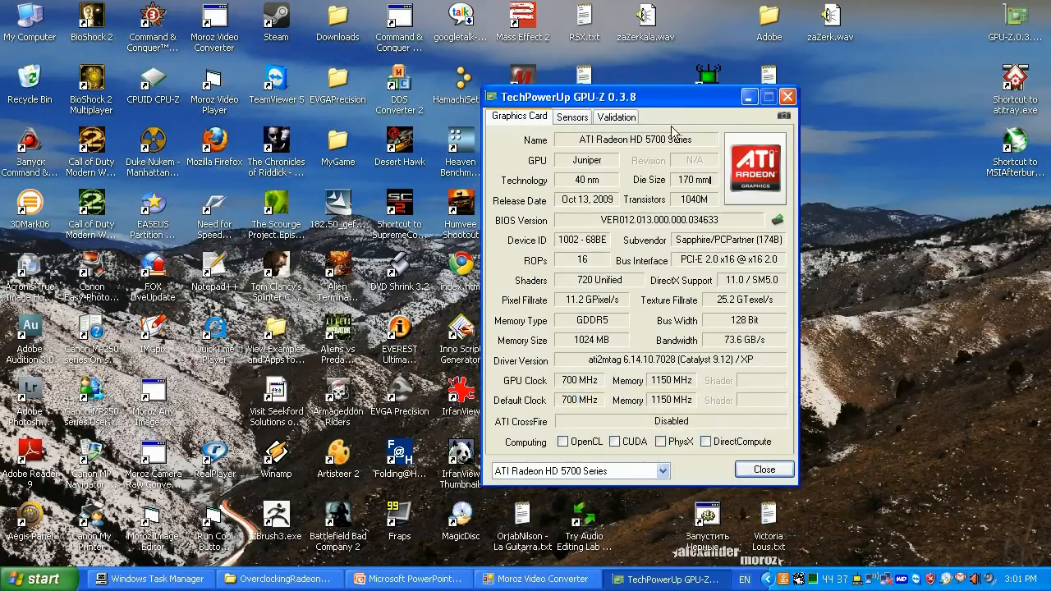
mouse_move(572, 117)
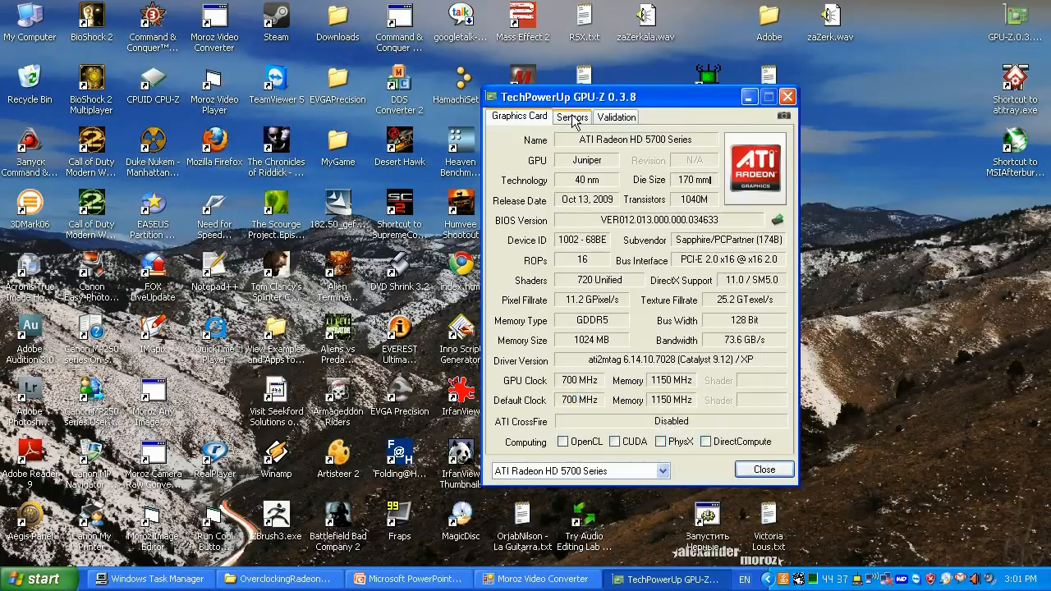
click(571, 116)
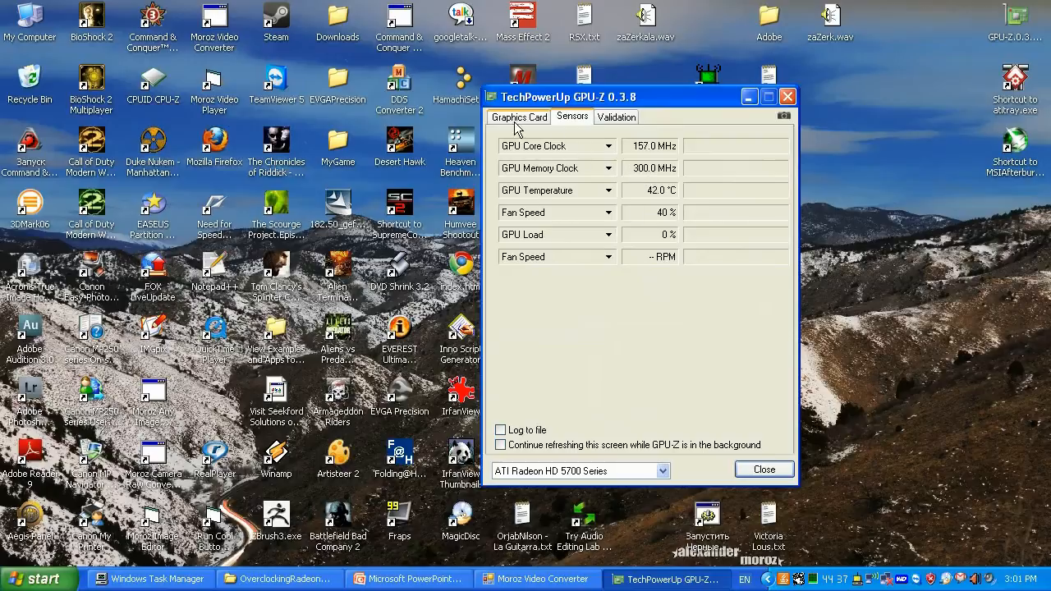
click(519, 116)
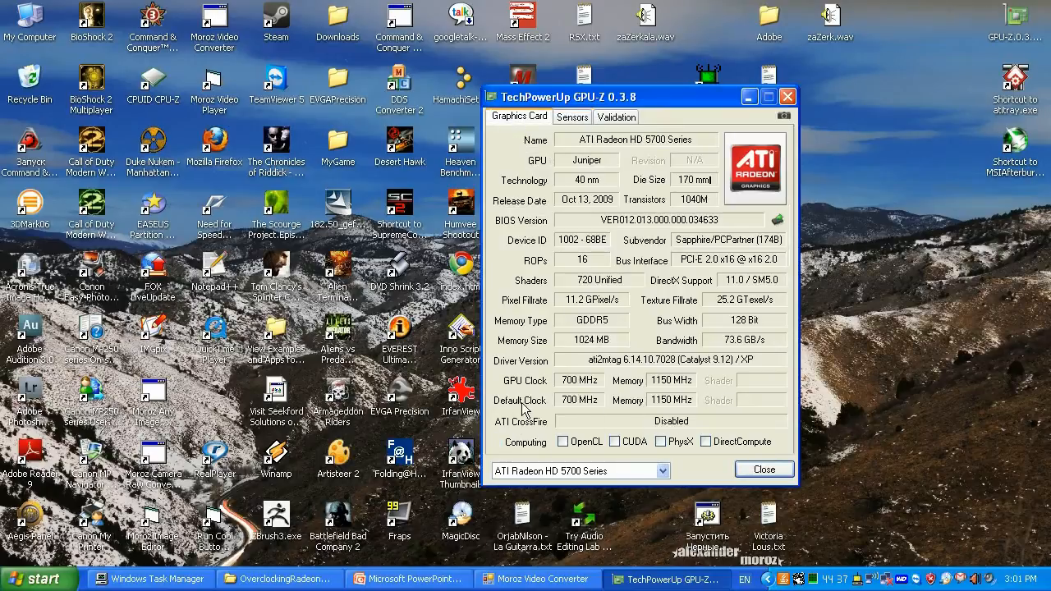
mouse_move(572, 411)
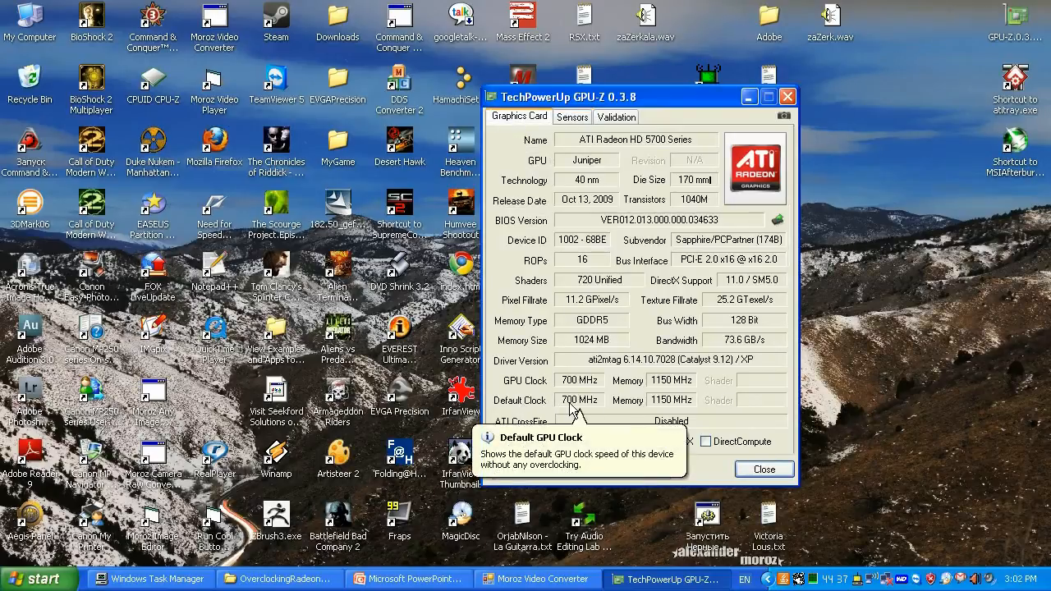
mouse_move(598, 411)
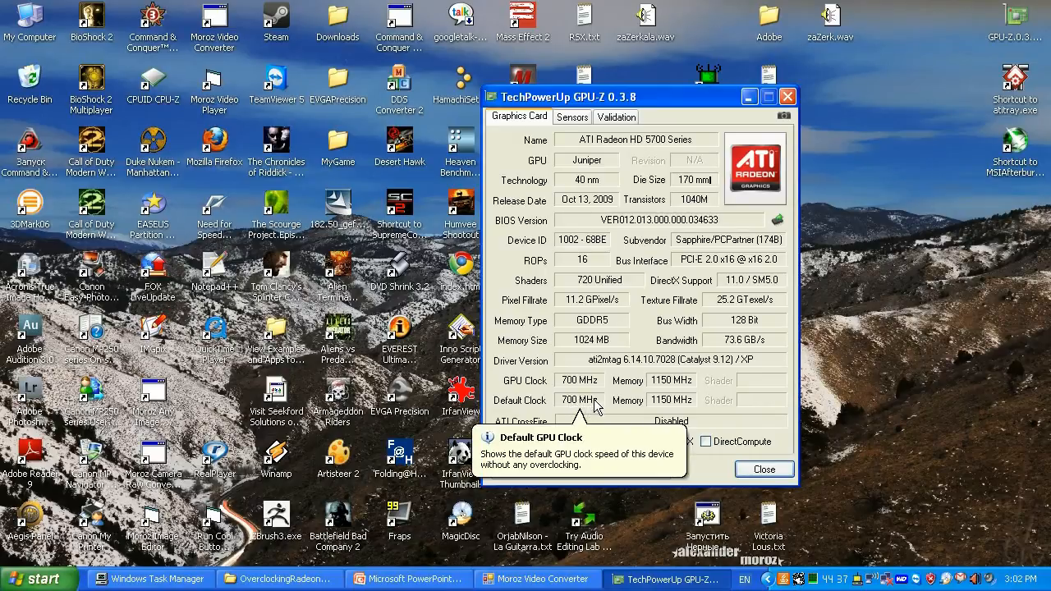
mouse_move(679, 402)
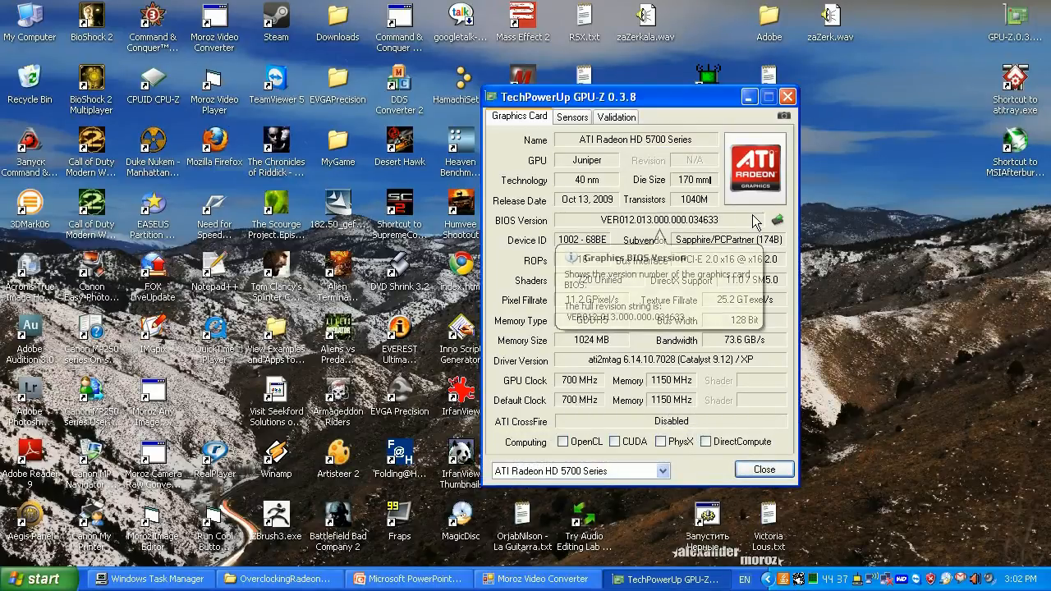
mouse_move(591, 307)
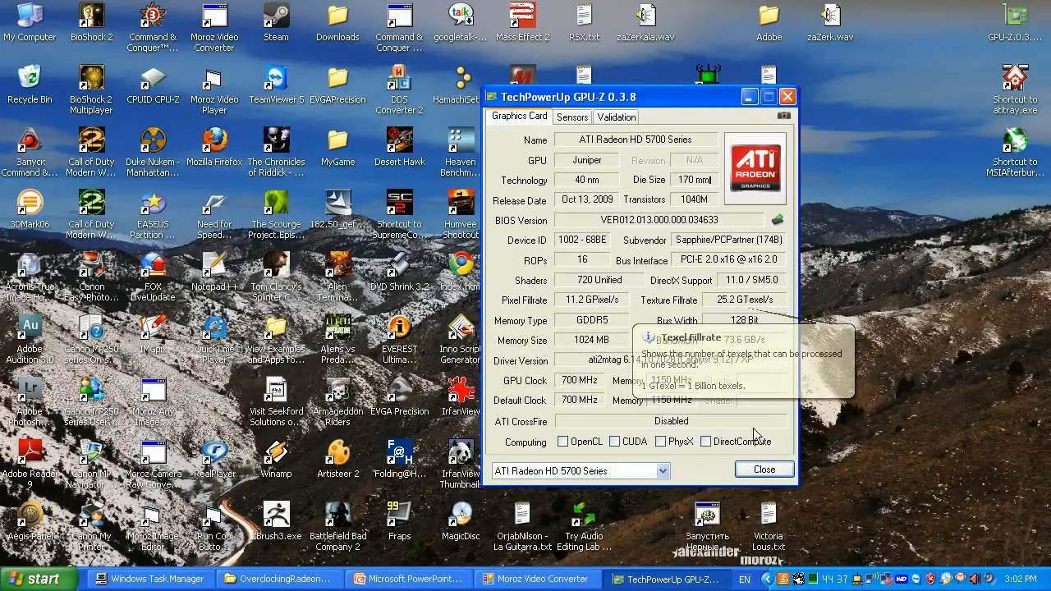
mouse_move(745, 349)
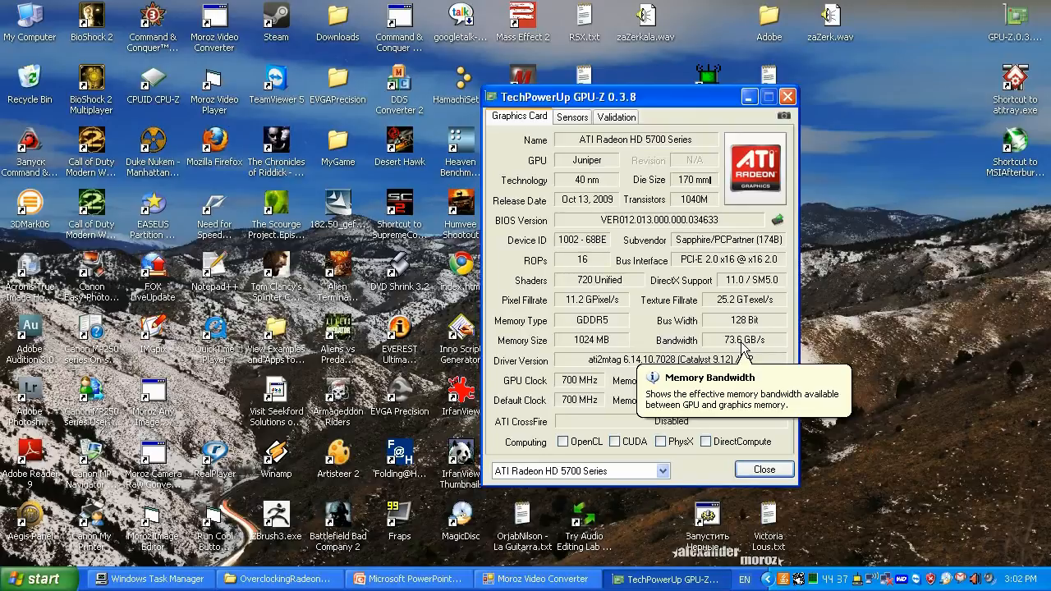
mouse_move(770, 486)
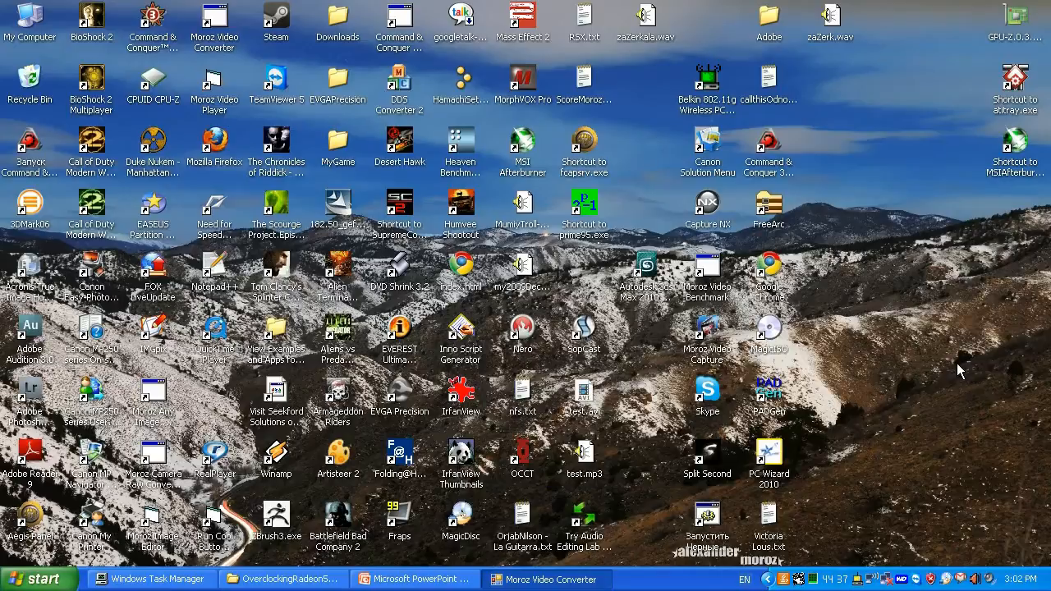
mouse_move(979, 203)
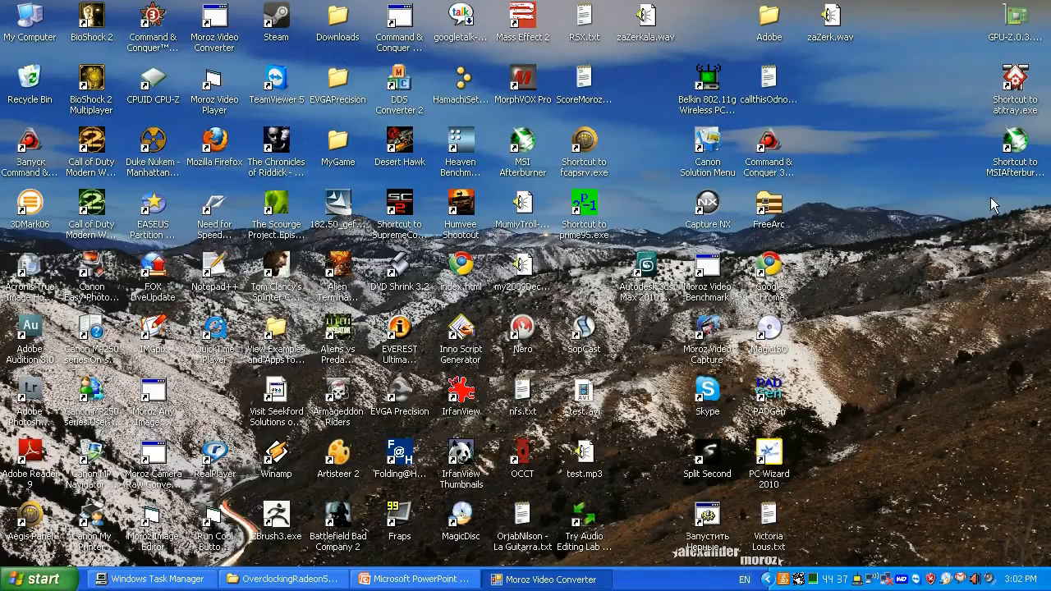
mouse_move(1005, 208)
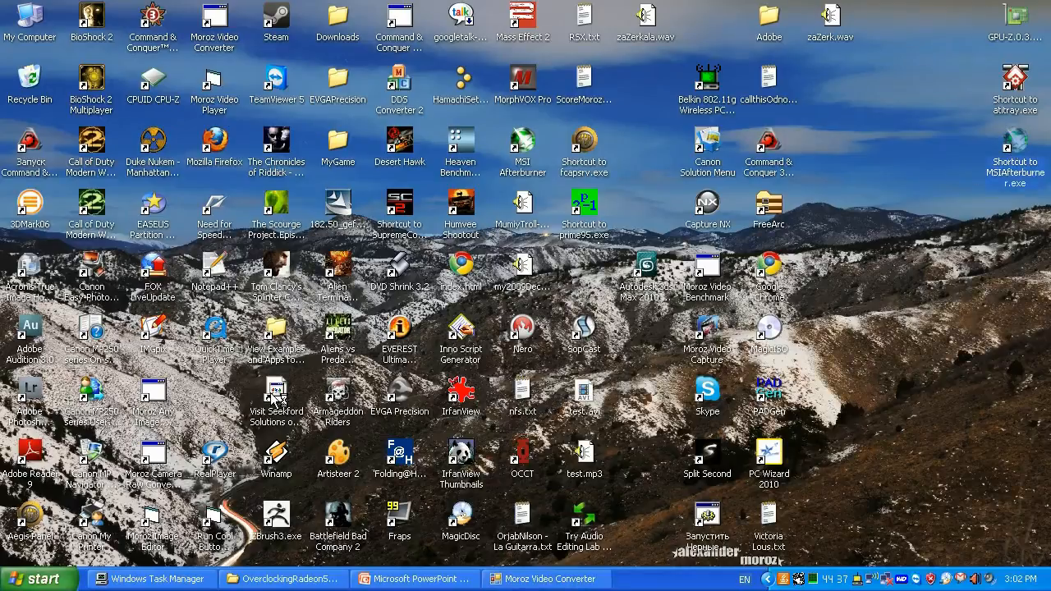
mouse_move(906, 395)
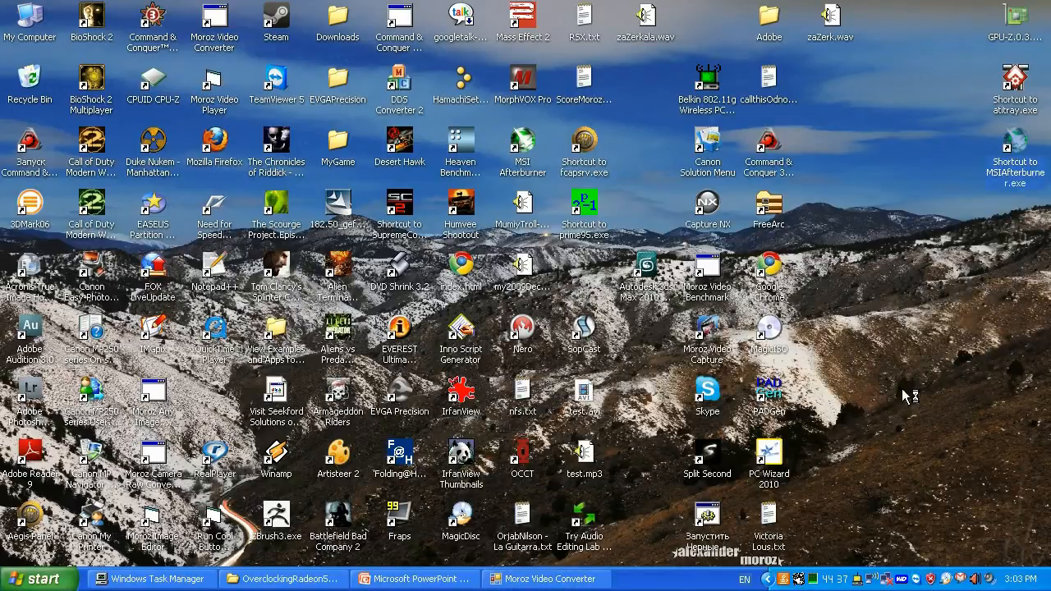
mouse_move(975, 377)
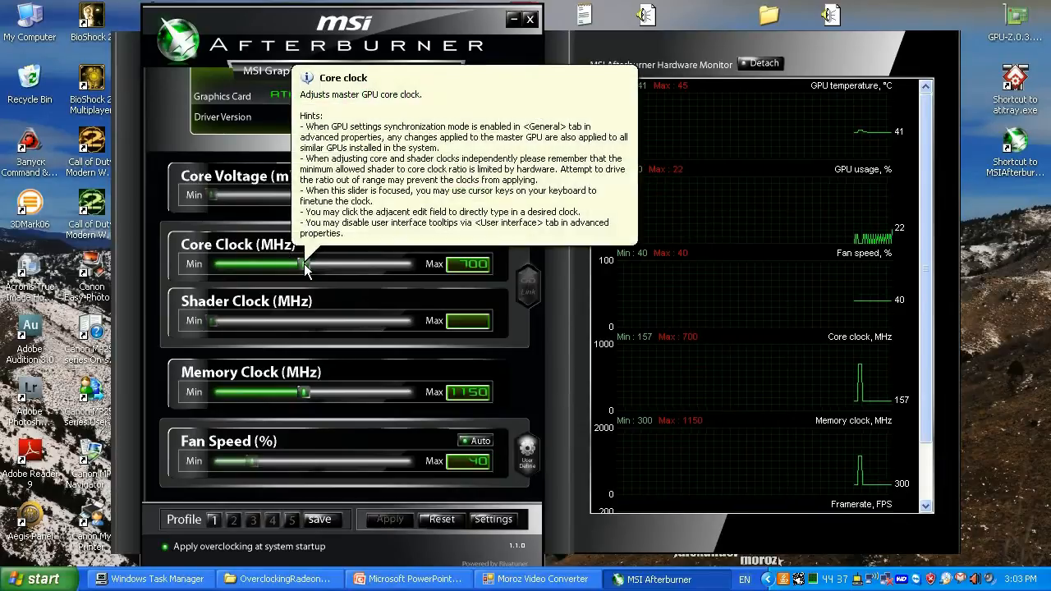
mouse_move(390, 277)
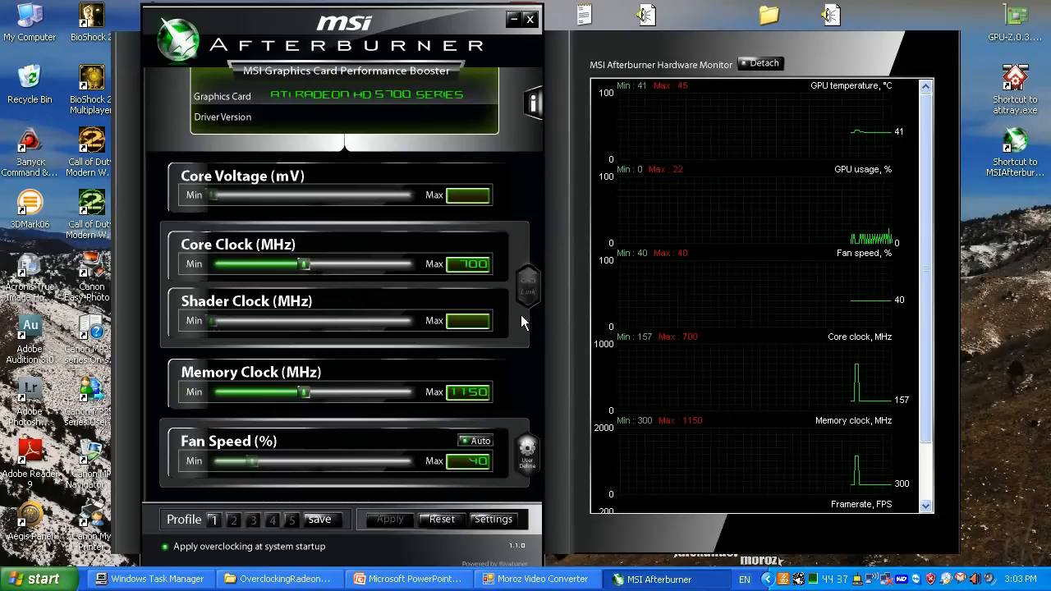
mouse_move(493, 315)
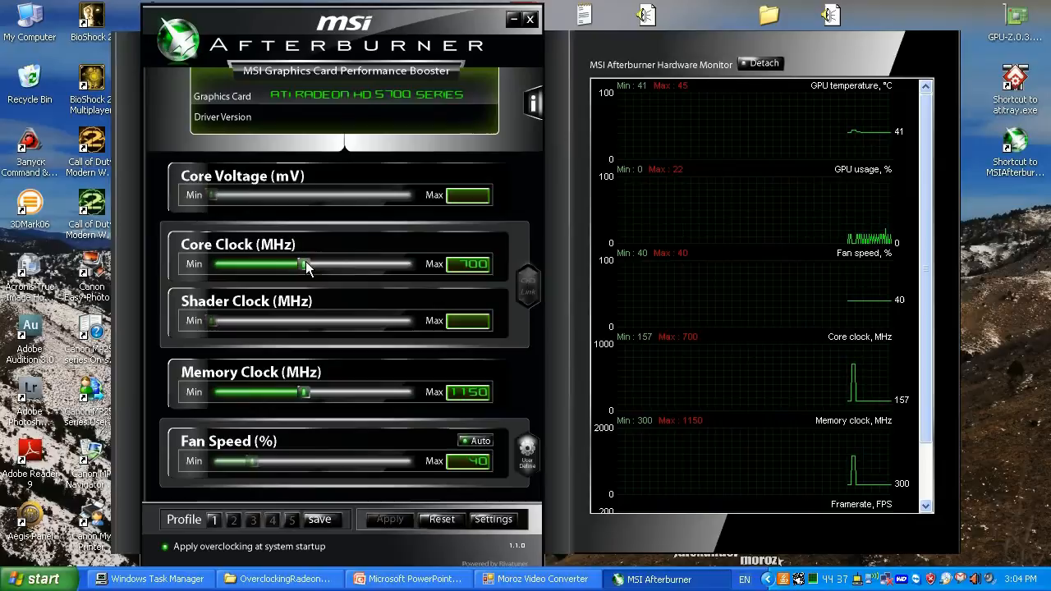
Step: Try raising the core clock to about 871 MHz, then reset it to 700 MHz
drag(300, 264, 310, 264)
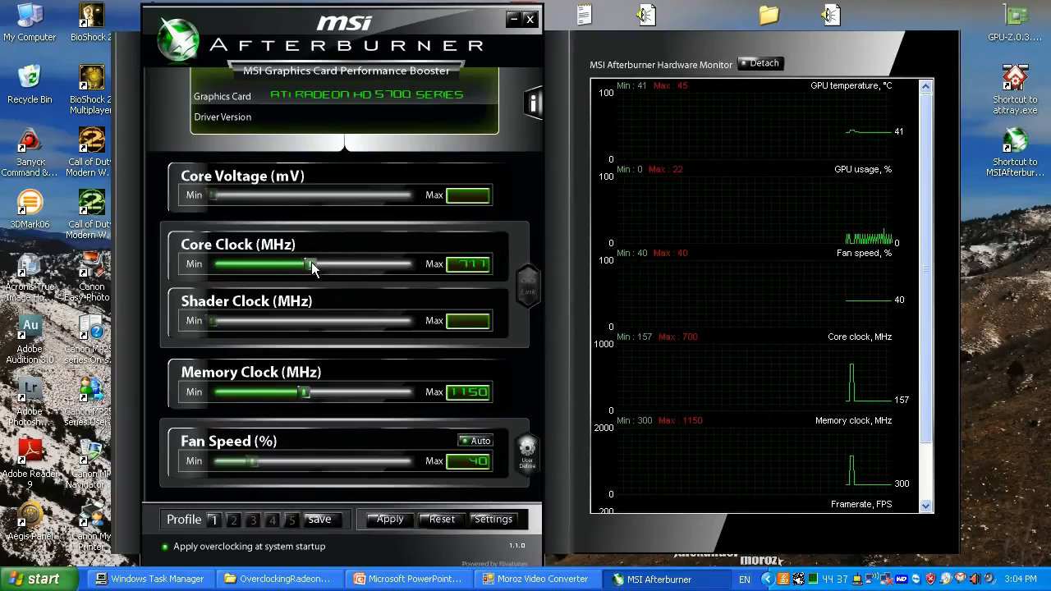
drag(311, 263, 373, 264)
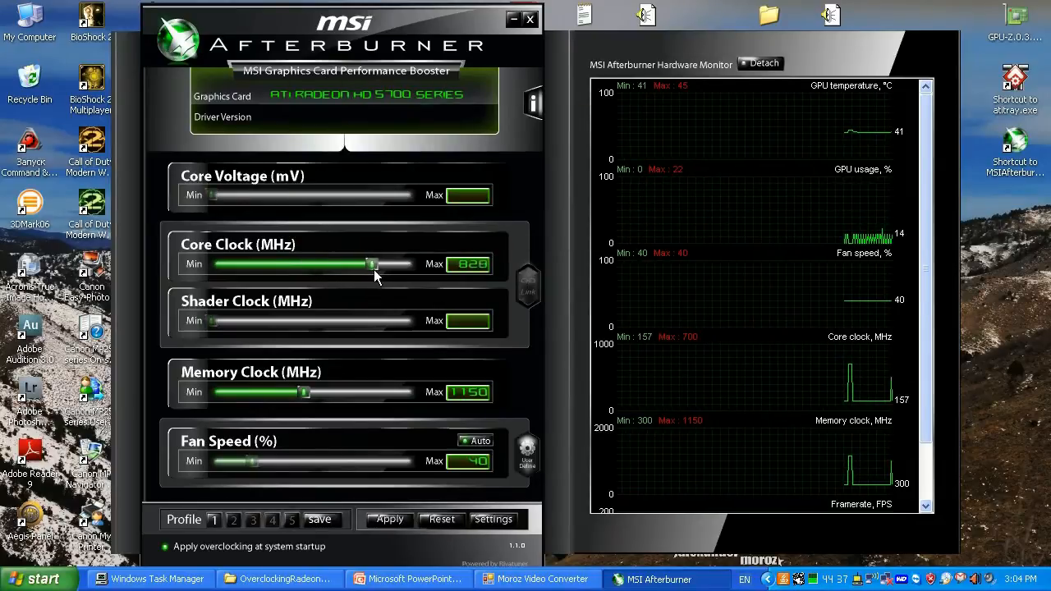
drag(372, 264, 396, 263)
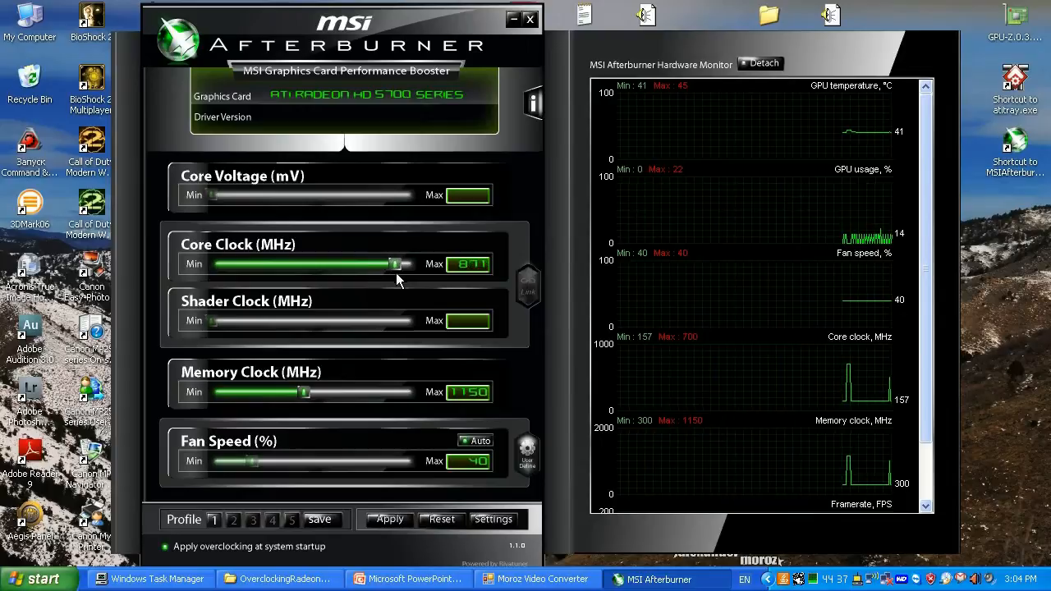
click(388, 520)
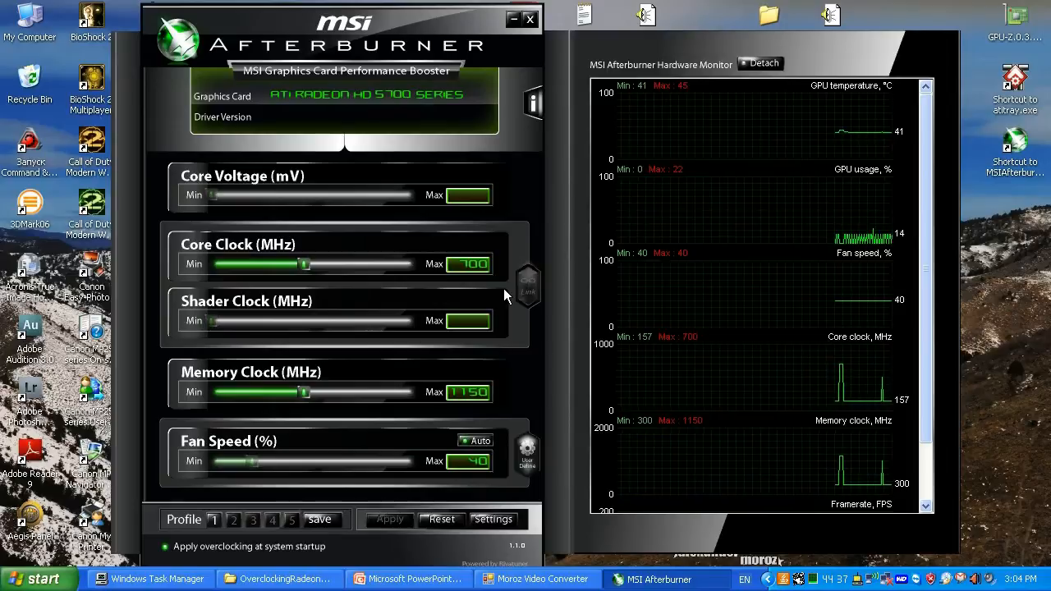
Step: Raise the core clock again to about 850 MHz
drag(305, 264, 317, 264)
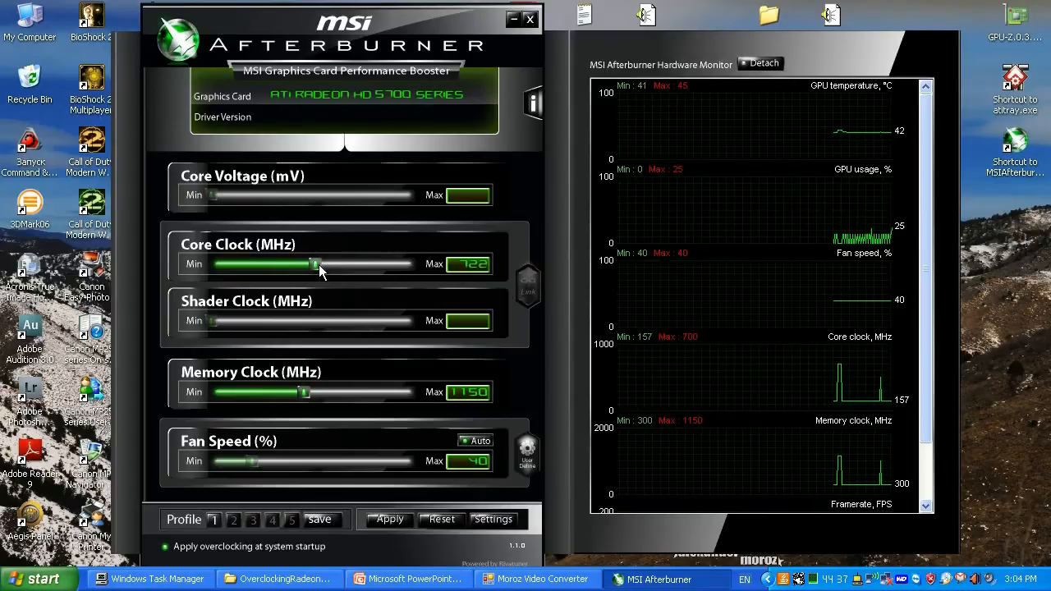
drag(318, 264, 371, 264)
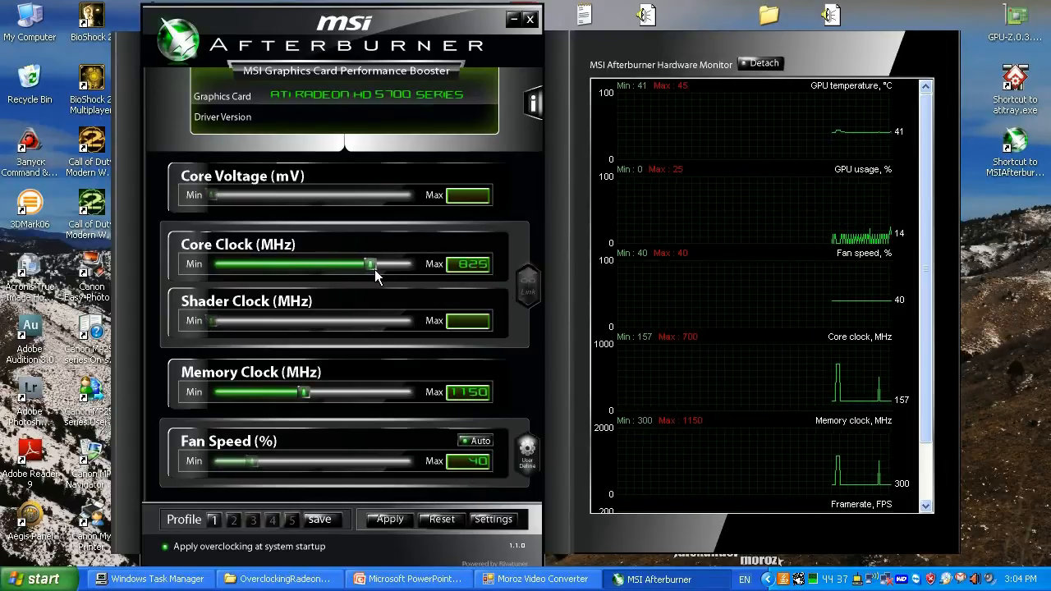
drag(370, 264, 376, 263)
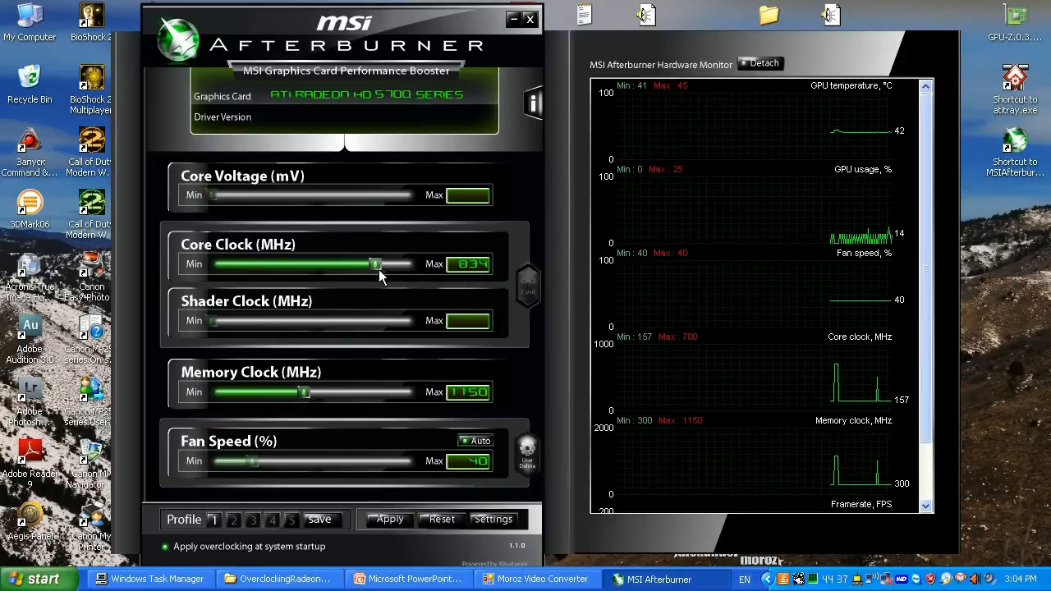
drag(376, 264, 382, 264)
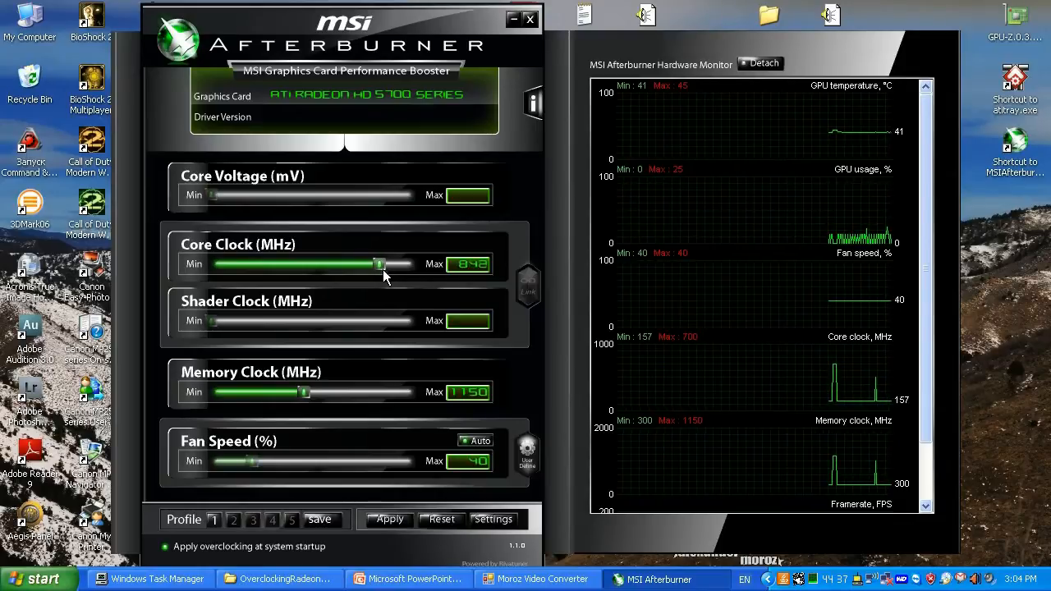
drag(377, 264, 386, 263)
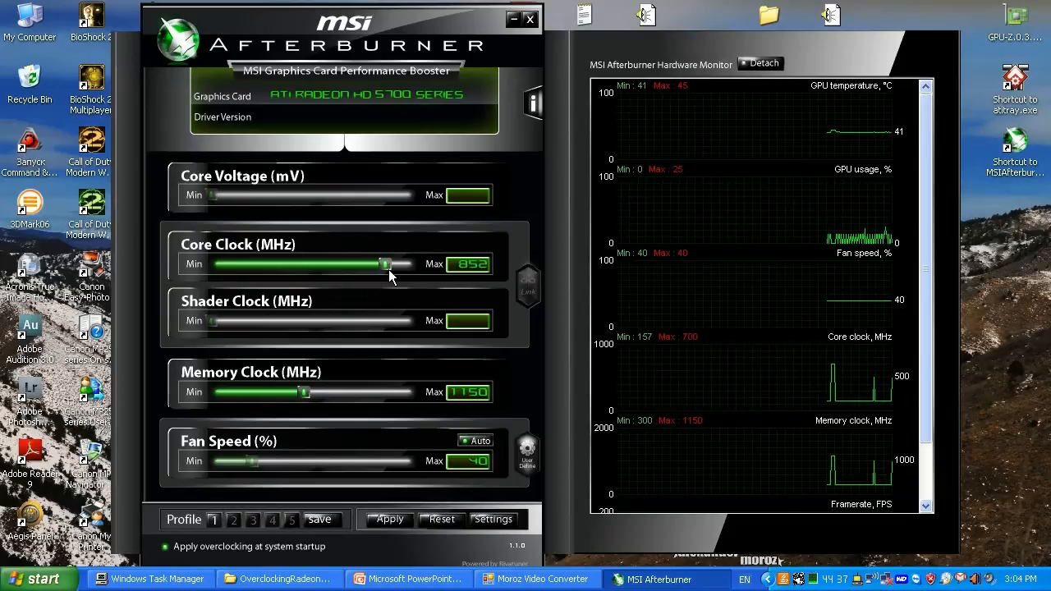
drag(387, 263, 386, 264)
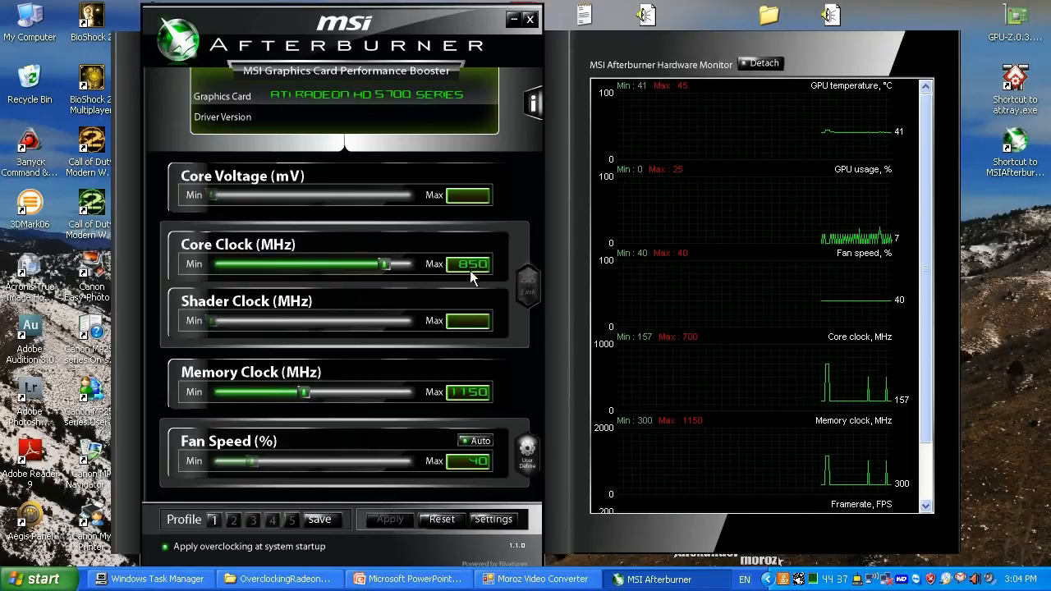
mouse_move(469, 275)
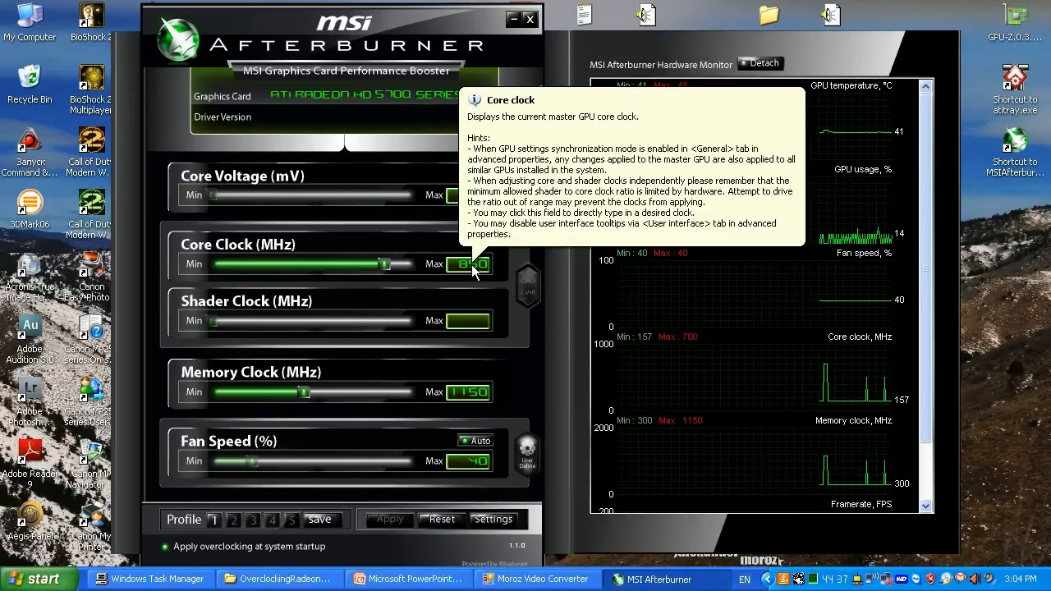
mouse_move(471, 297)
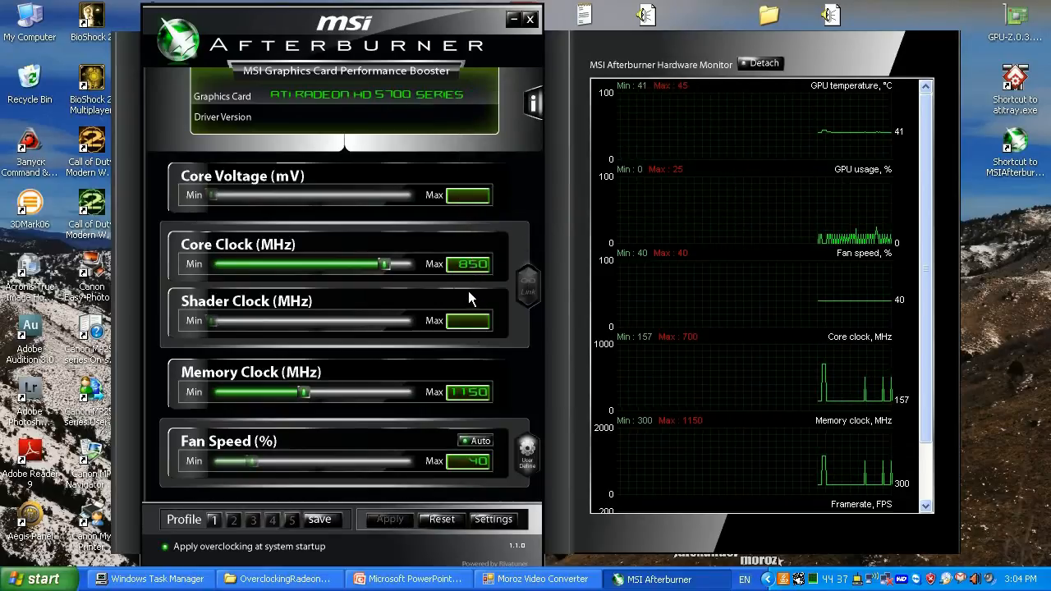
Step: Fine-tune the core clock to 863 MHz and apply it
drag(387, 264, 393, 263)
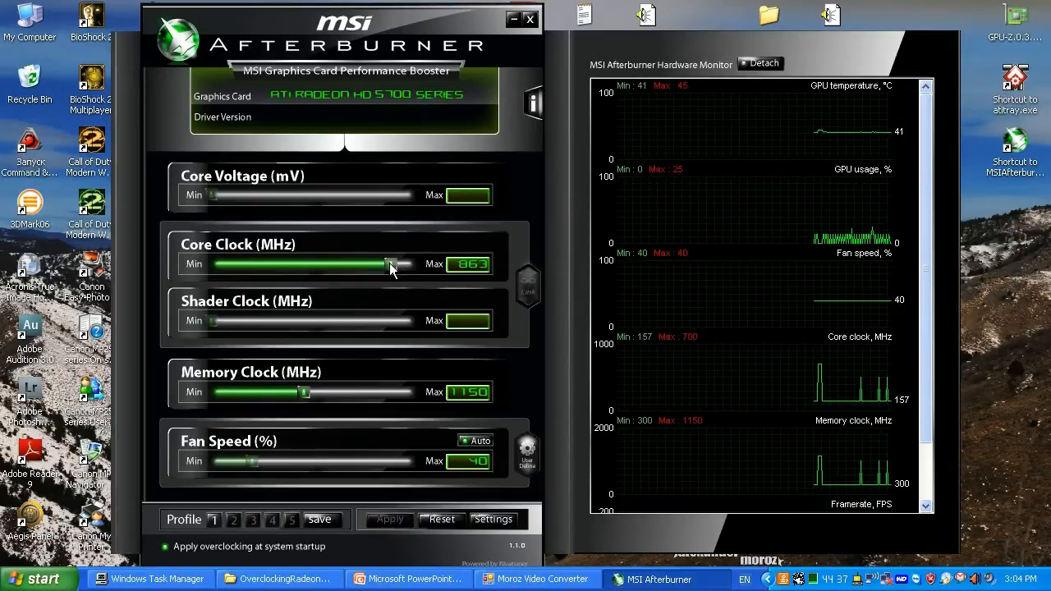
drag(402, 264, 386, 263)
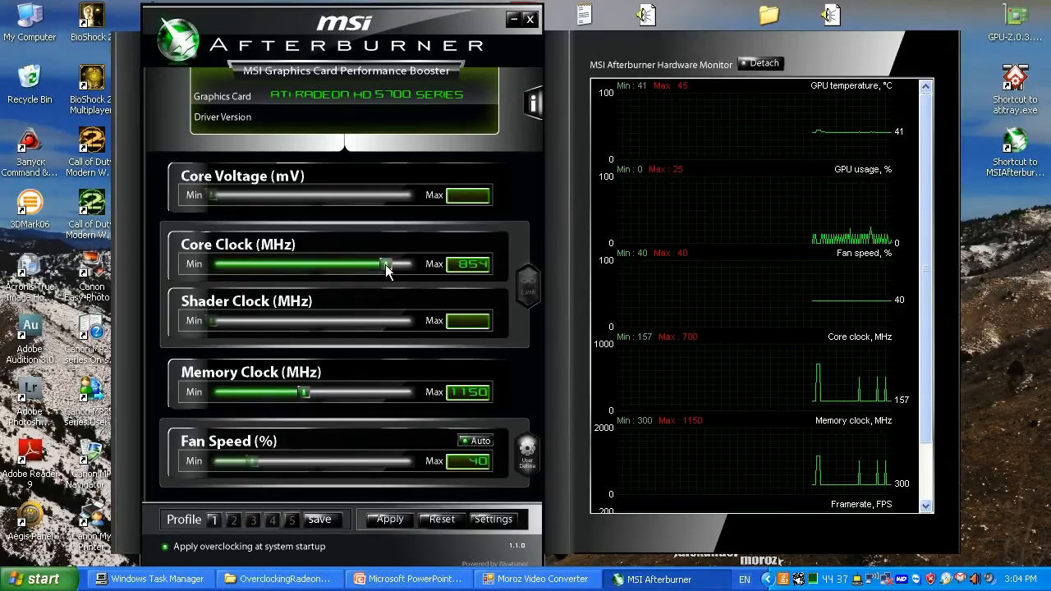
click(388, 520)
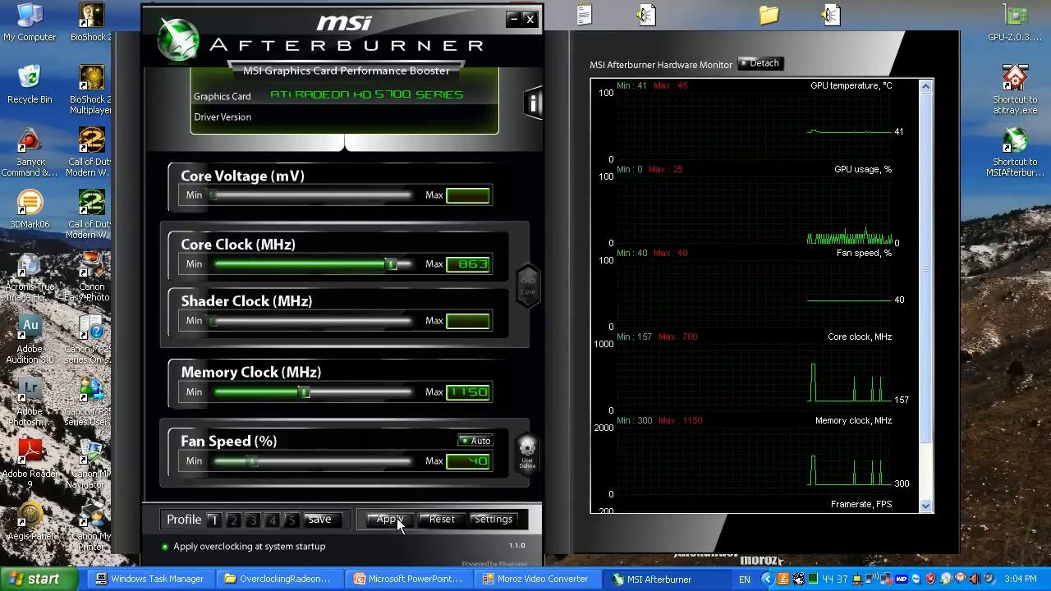
click(388, 520)
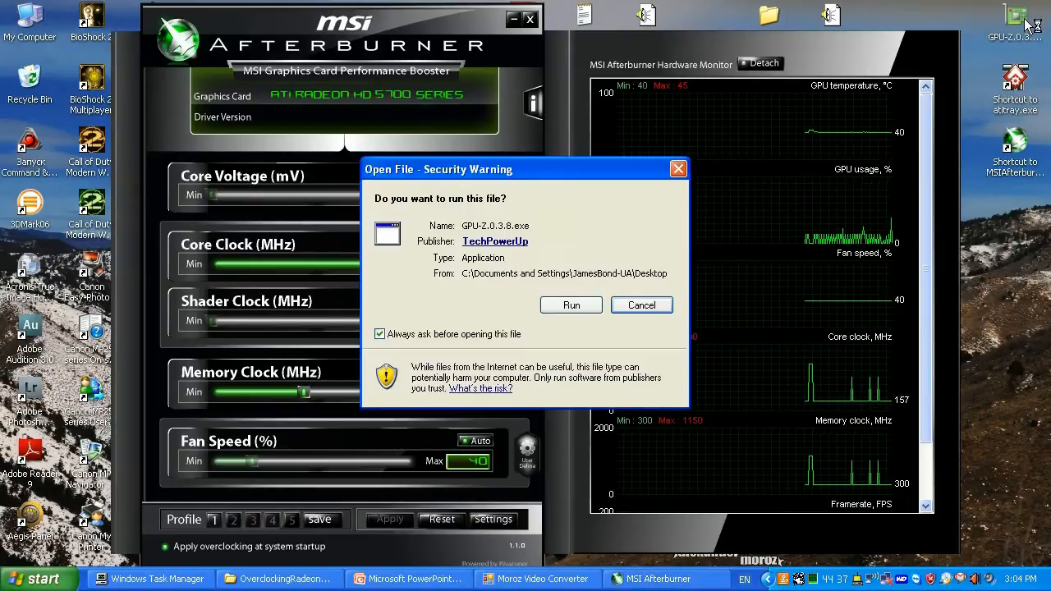
Step: Run GPU-Z 0.3.8, confirm the 863 MHz GPU clock, and move its window upper right
click(570, 305)
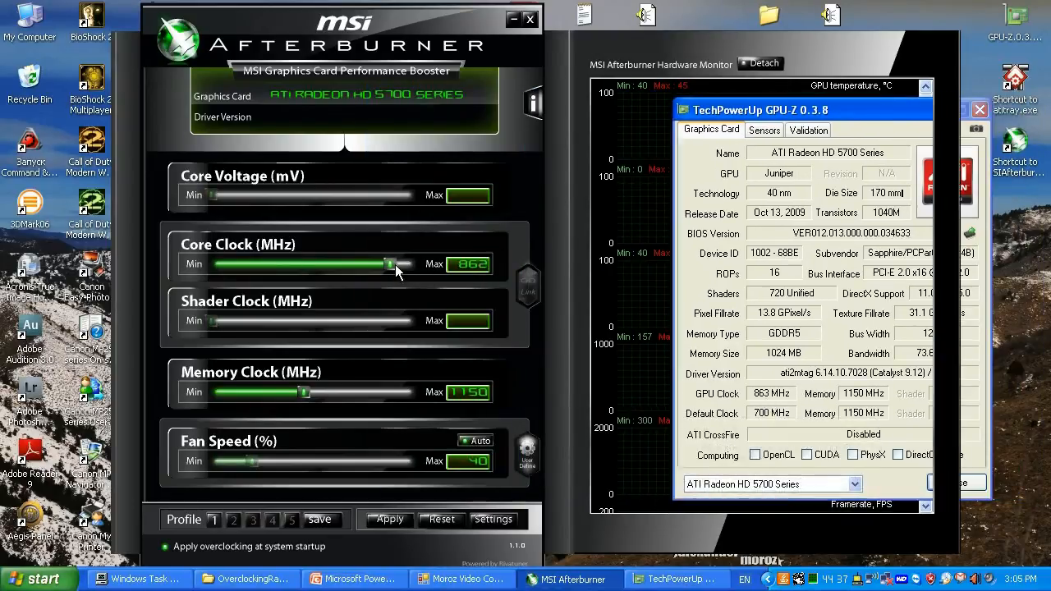
drag(390, 264, 403, 264)
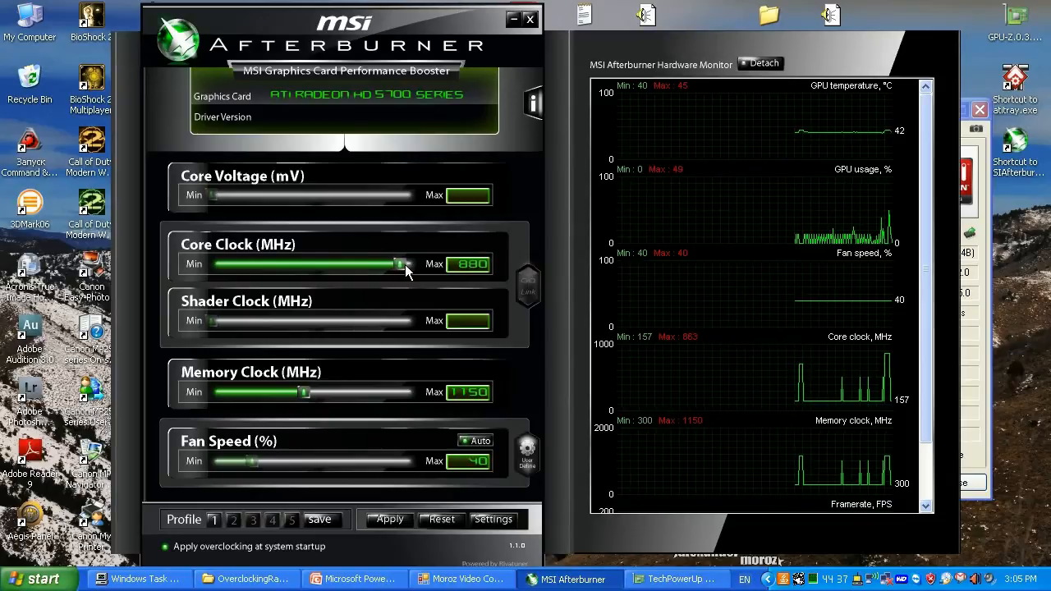
drag(402, 263, 419, 264)
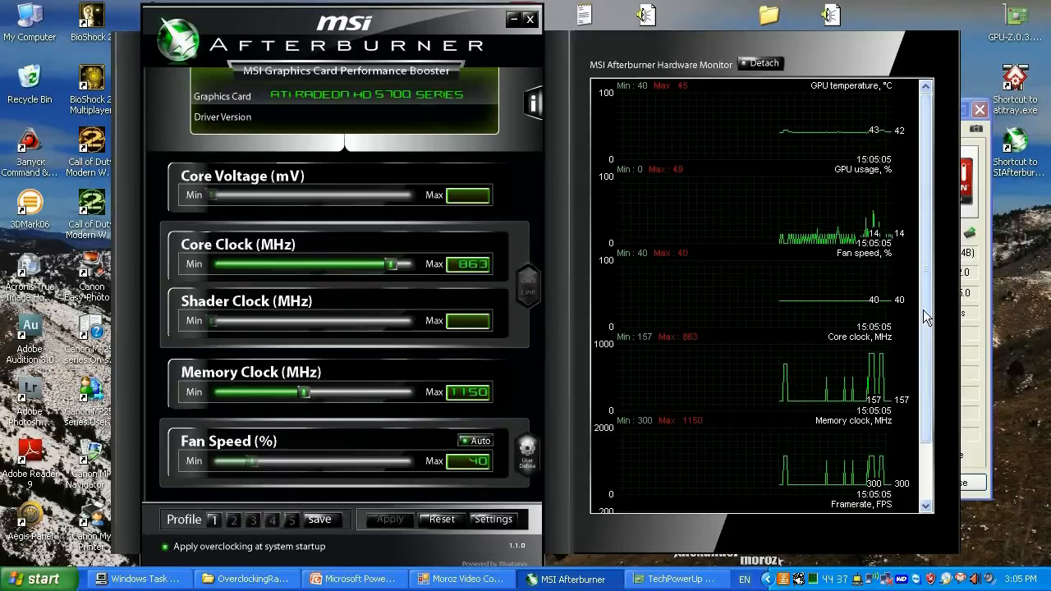
click(673, 580)
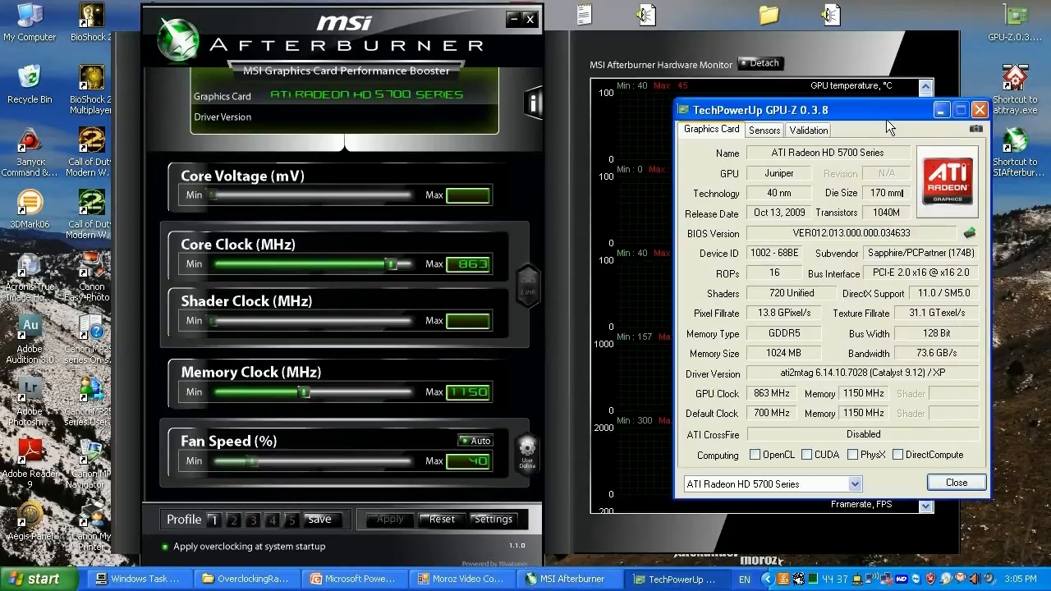
drag(886, 109, 932, 45)
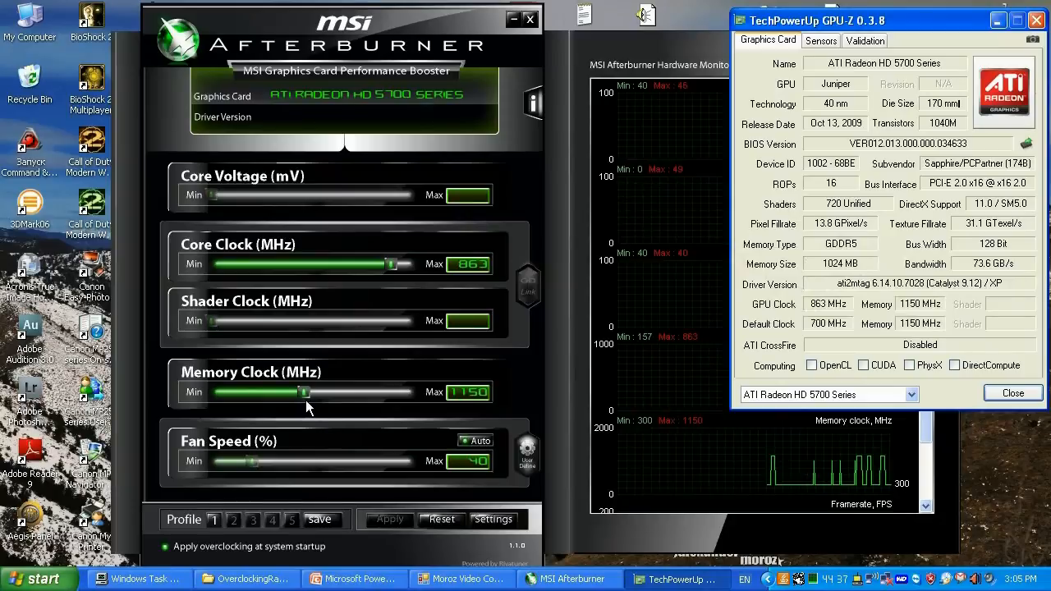
mouse_move(403, 321)
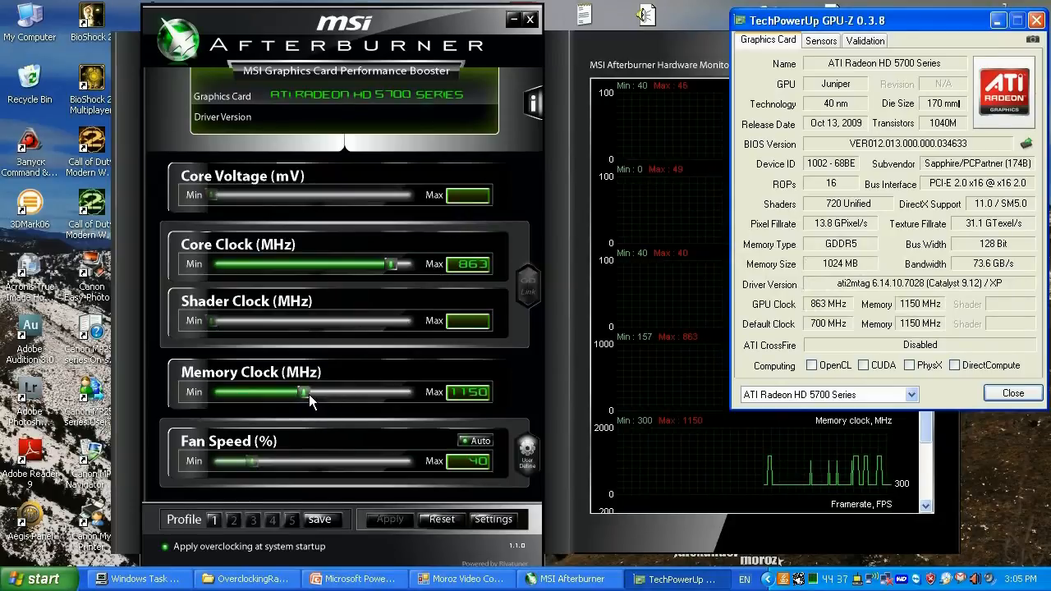
Step: Set the memory clock to 1200 MHz and apply it
drag(292, 392, 328, 392)
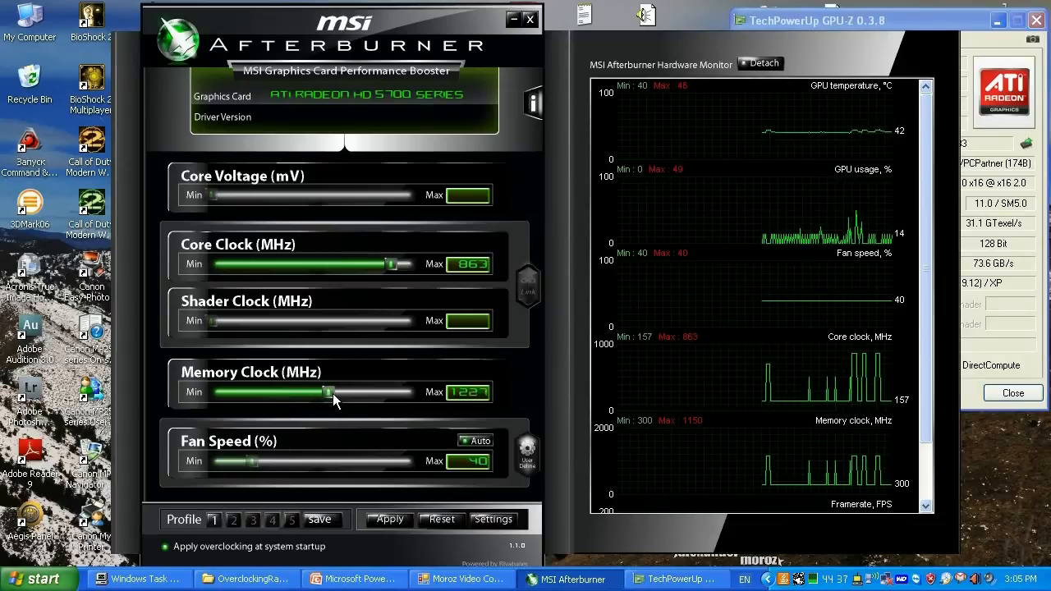
drag(329, 392, 319, 392)
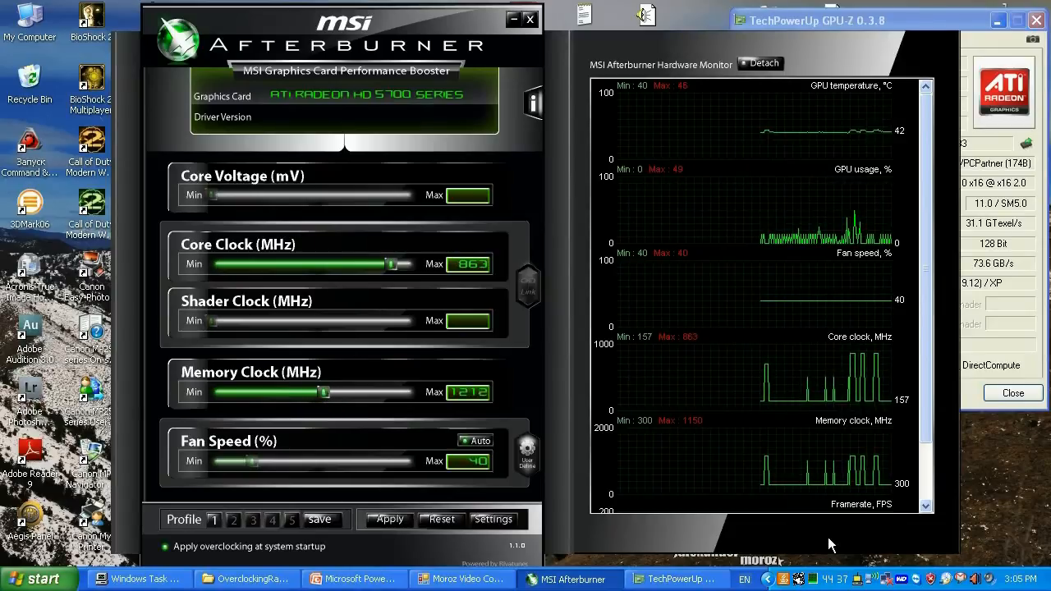
drag(318, 392, 315, 392)
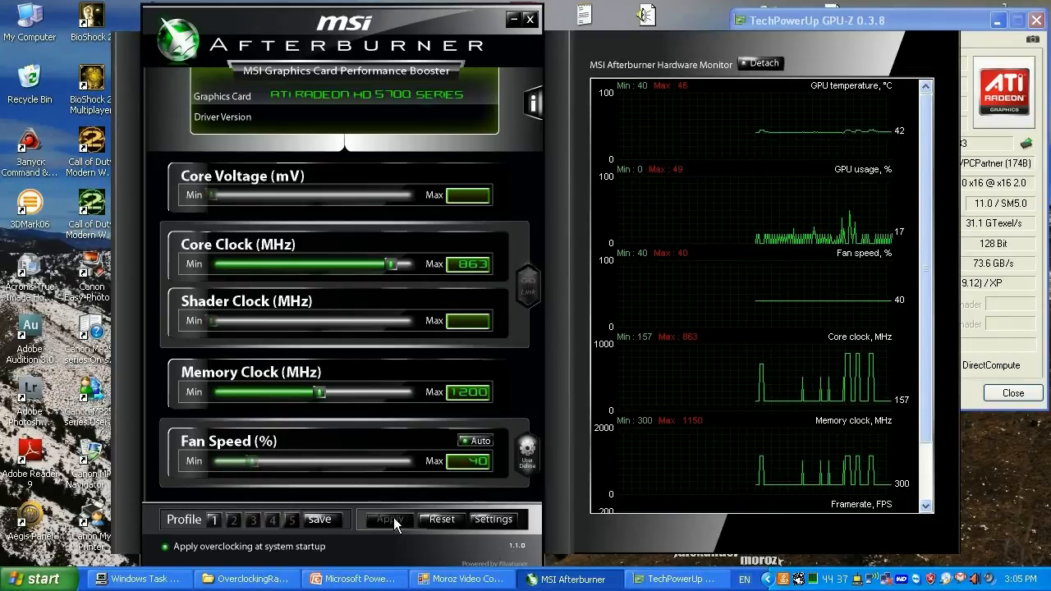
click(388, 520)
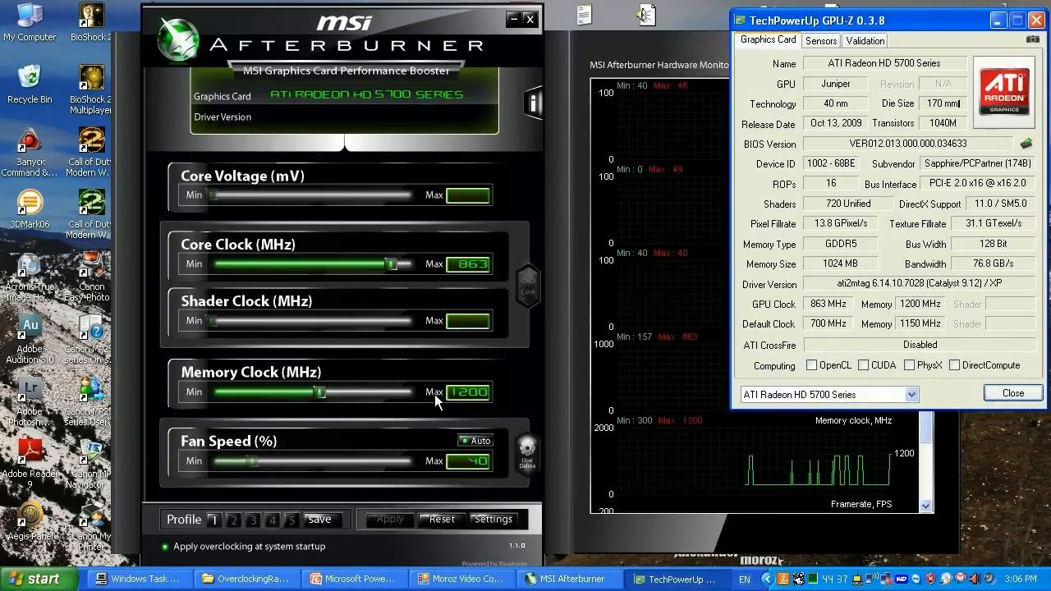
mouse_move(463, 405)
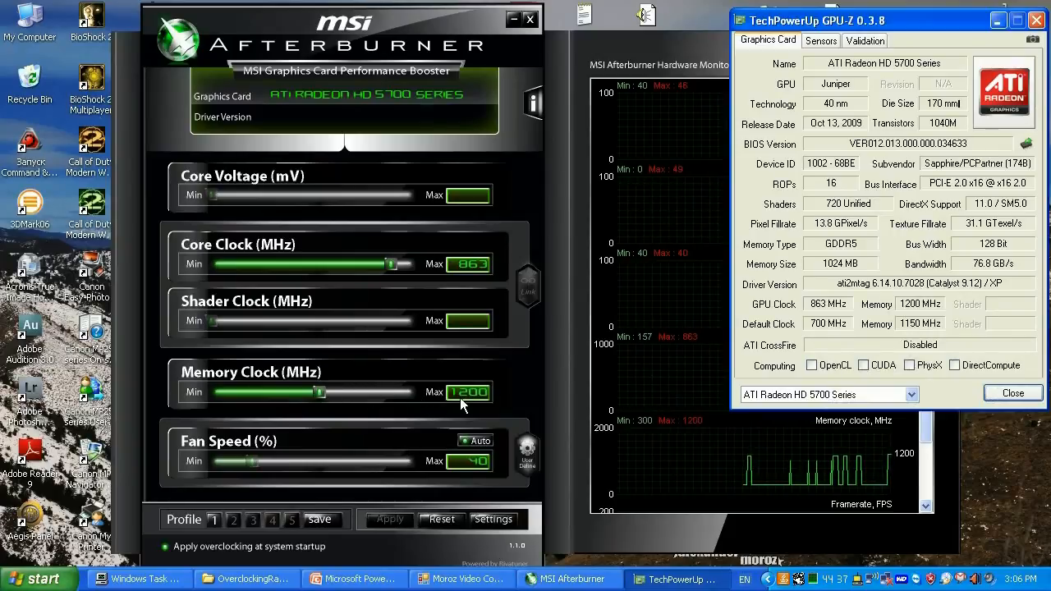